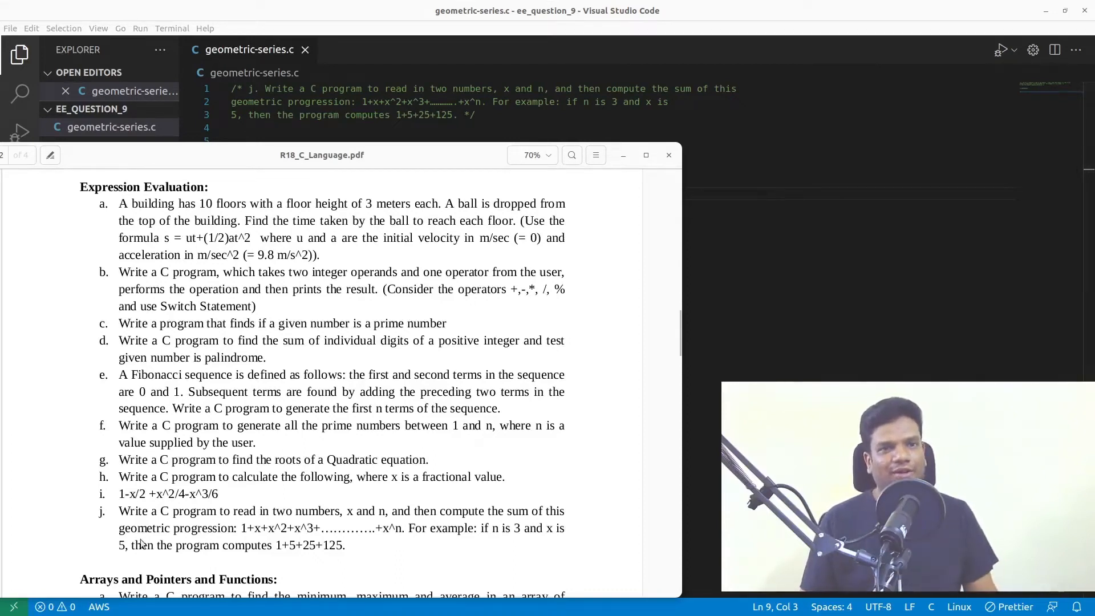
# Put the R18_C_Language.pdf viewer away so geometric-series.c fills the editor.
pyautogui.moveTo(118, 511); pyautogui.dragTo(342, 545)
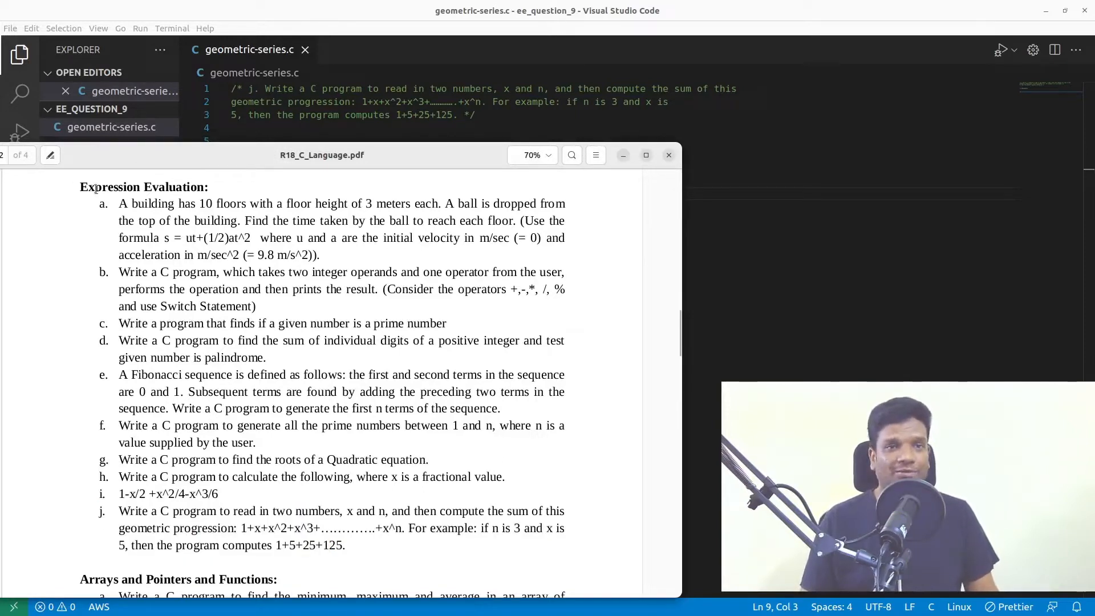
pyautogui.doubleClick(143, 185)
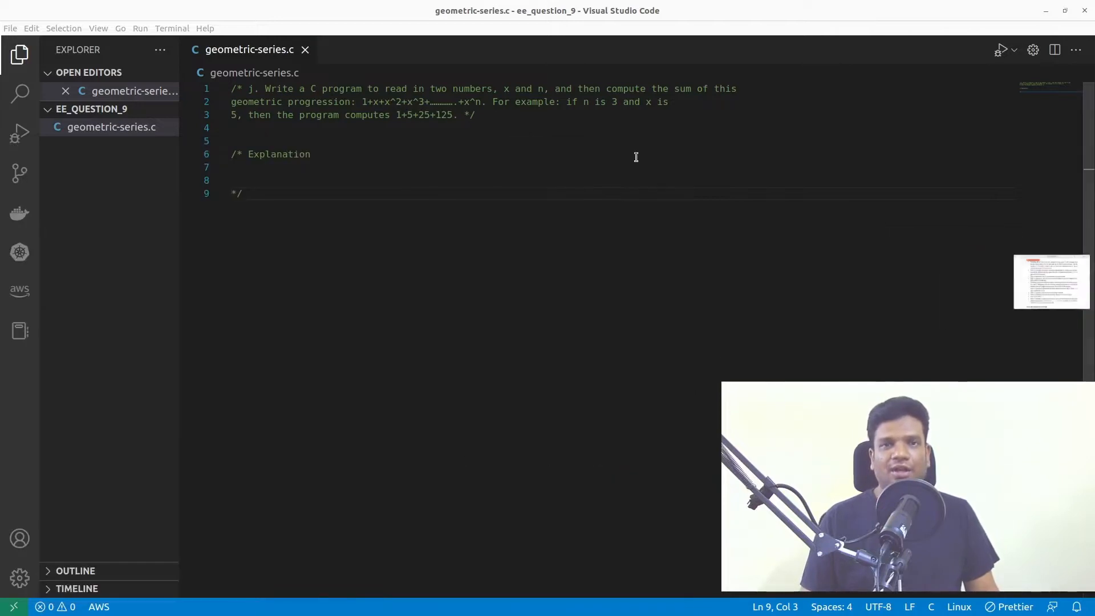
pyautogui.moveTo(545, 215)
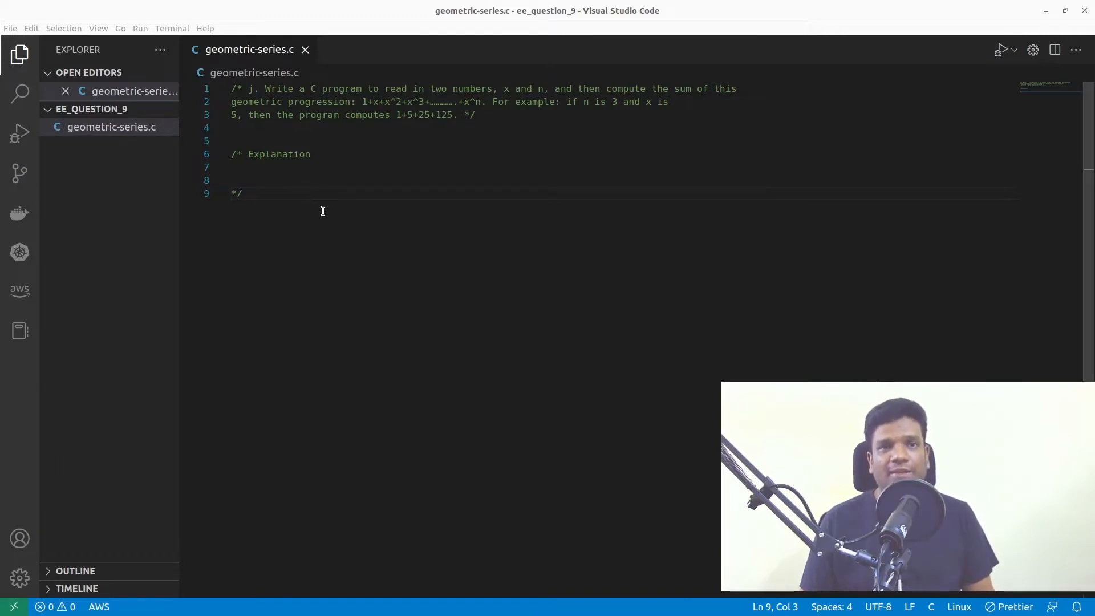
pyautogui.moveTo(232, 88); pyautogui.dragTo(474, 116)
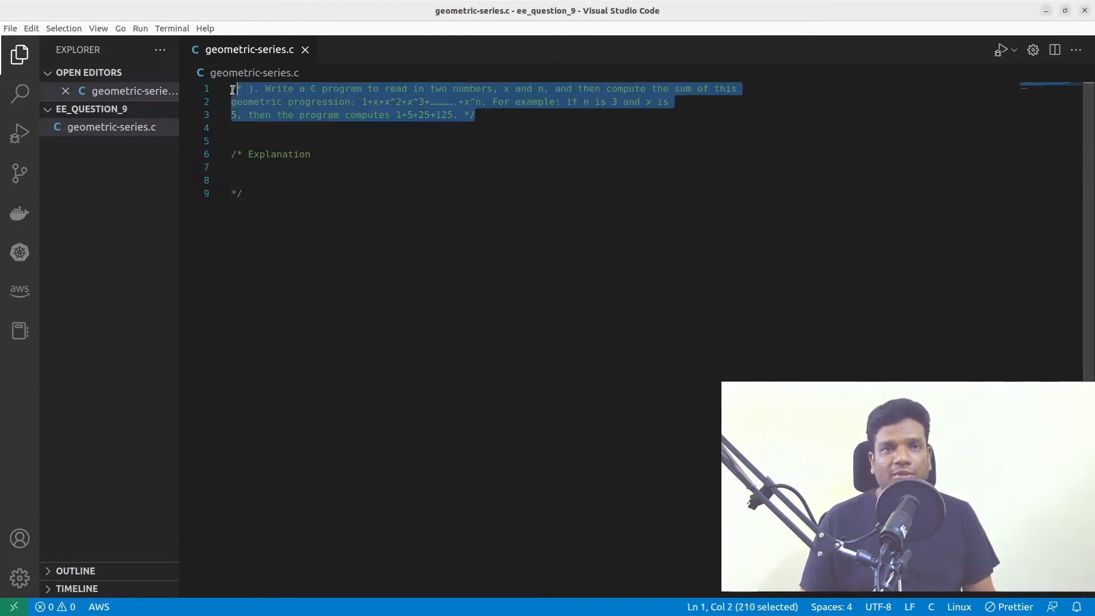
pyautogui.click(254, 167)
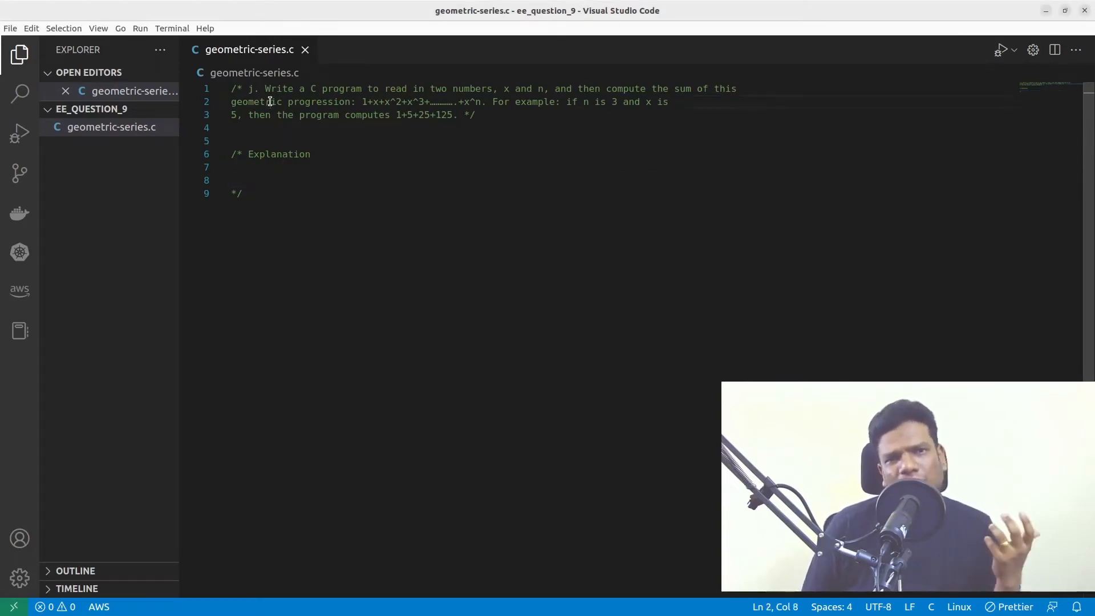
pyautogui.doubleClick(319, 102)
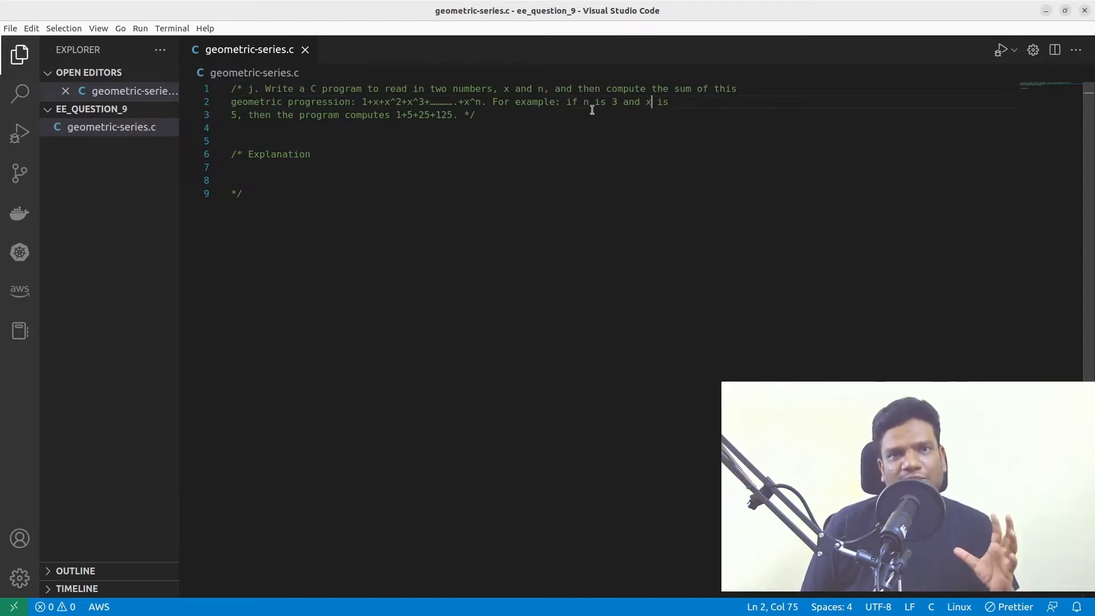
pyautogui.moveTo(362, 102); pyautogui.dragTo(396, 101)
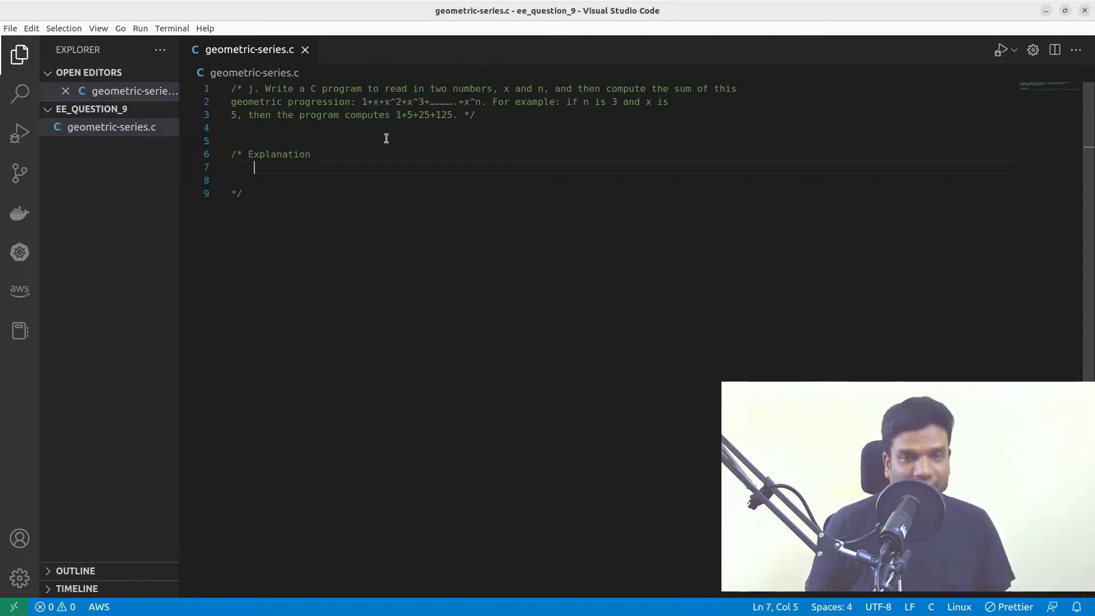
# Write the worked example 5^0 + 5^1 + 5^2 + 5^3 on line 7 of the Explanation comment.
pyautogui.write('5')
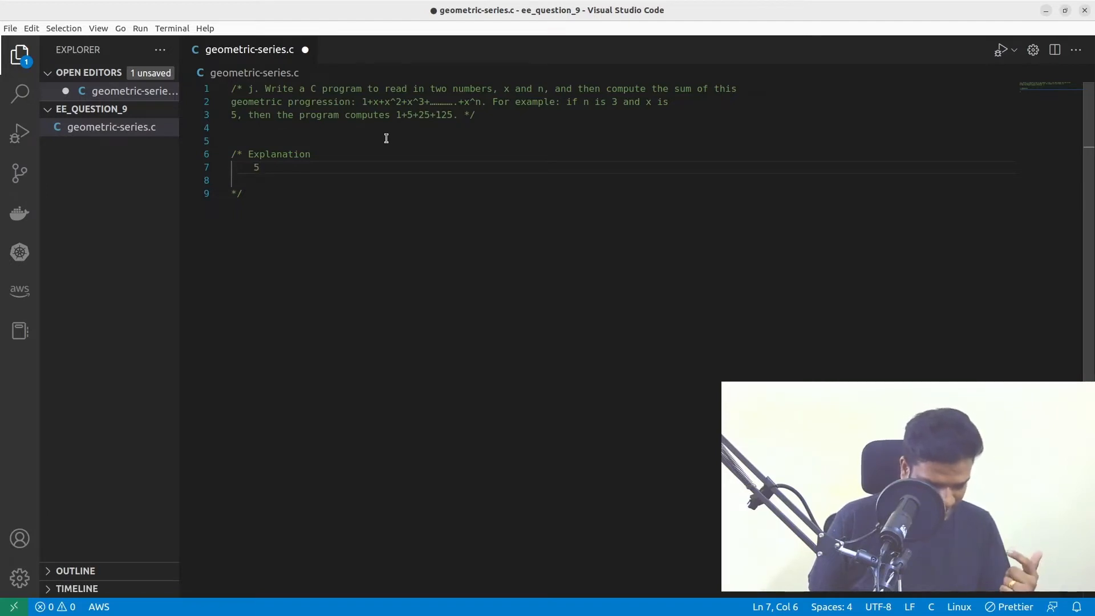
pyautogui.write('^')
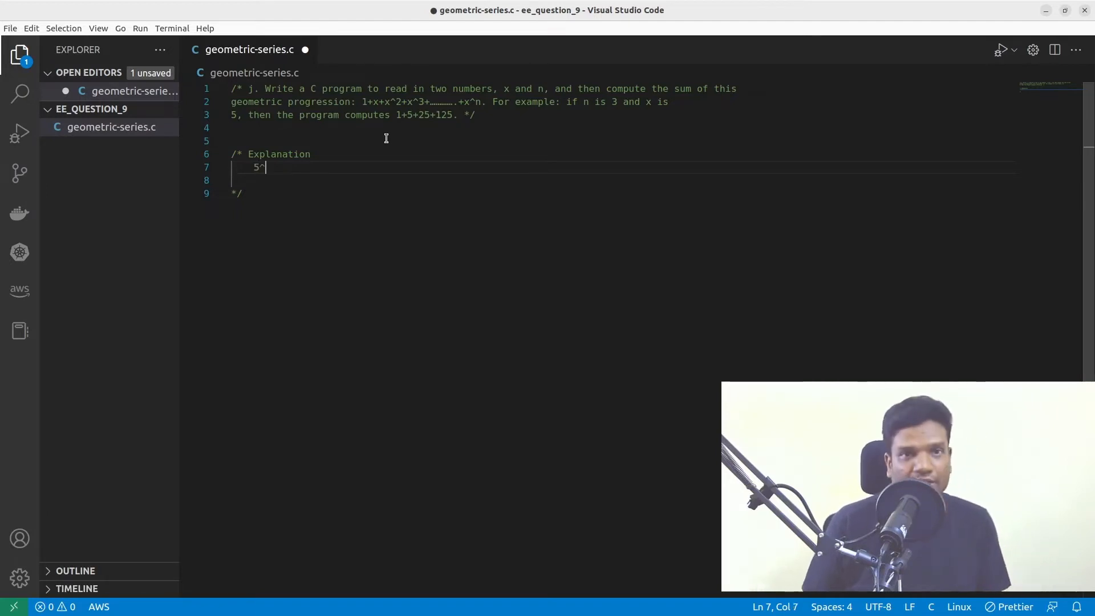
pyautogui.write('0')
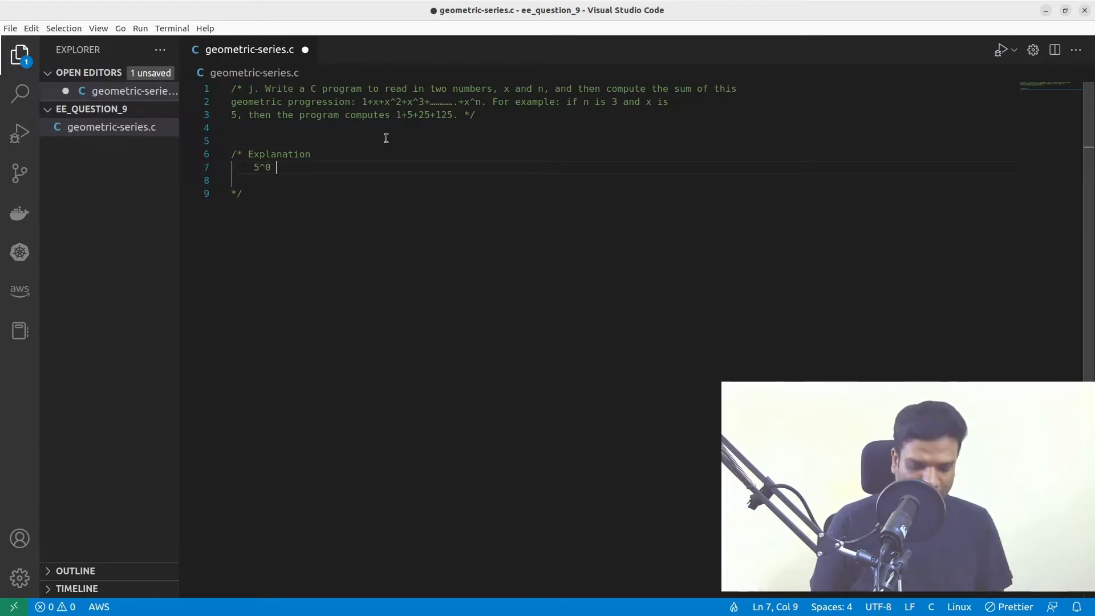
pyautogui.write('+ 5')
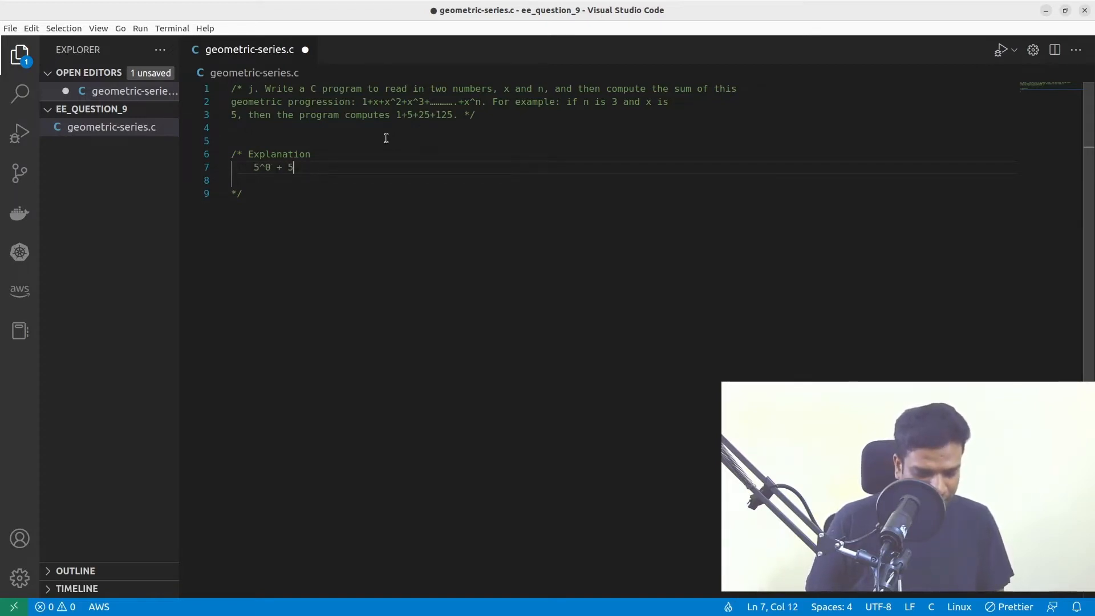
pyautogui.write('^1')
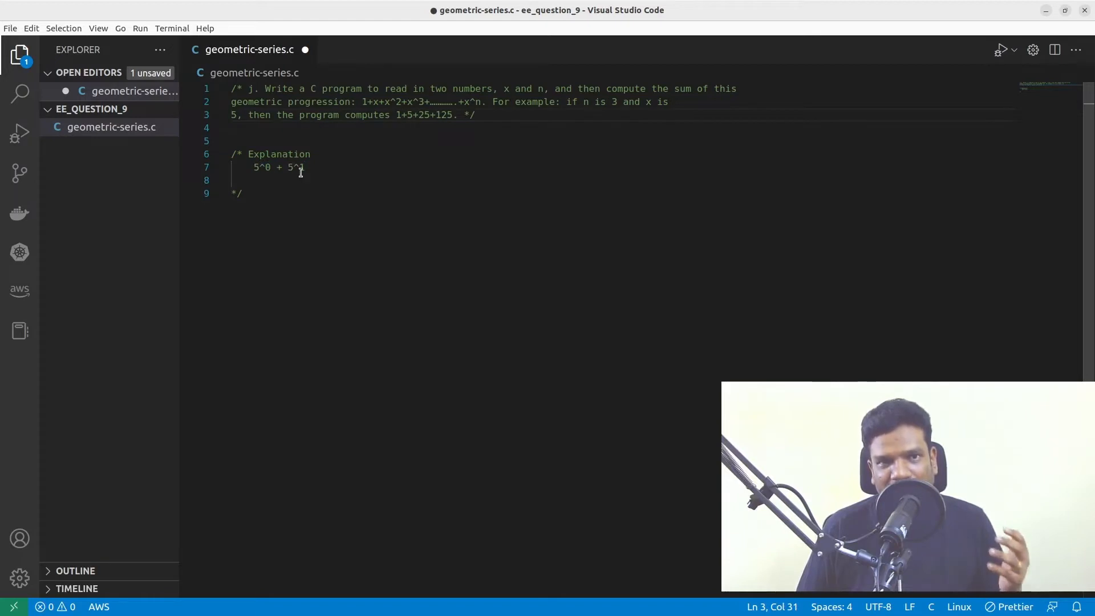
pyautogui.write('+')
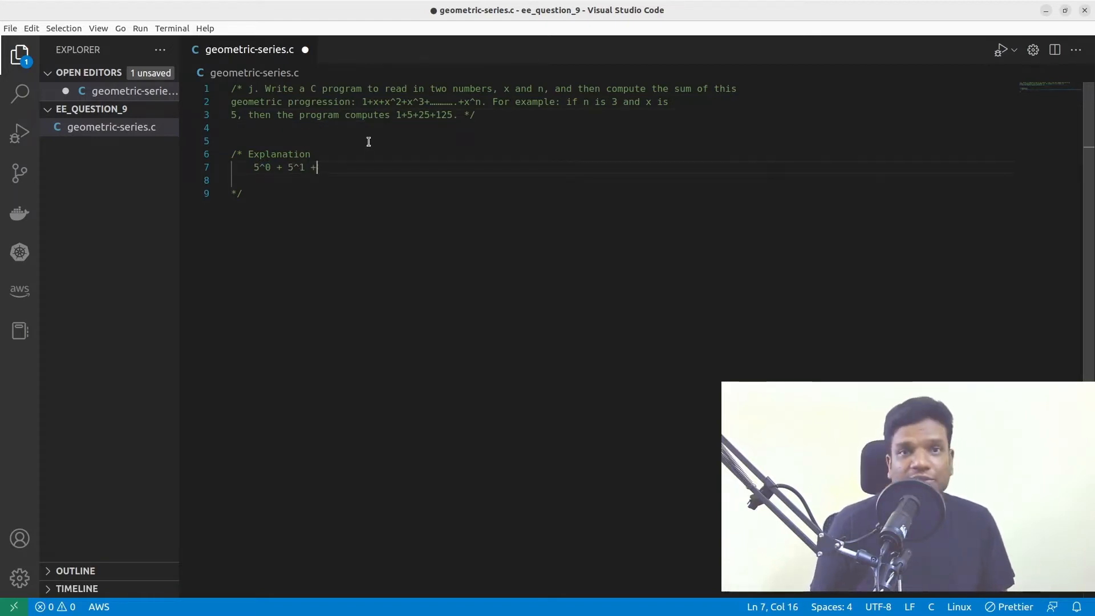
pyautogui.doubleClick(297, 167)
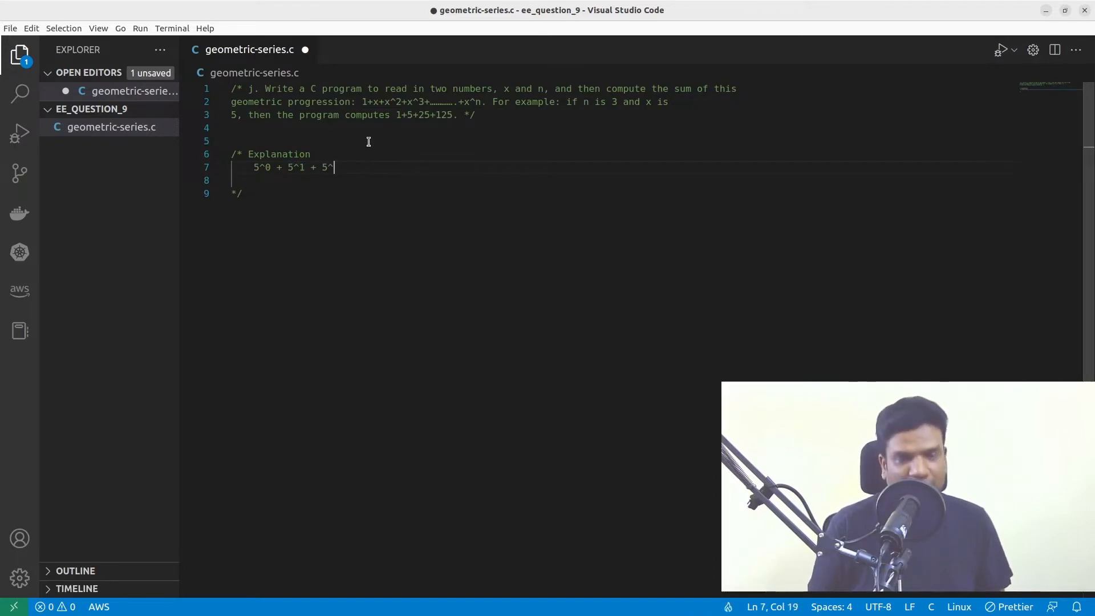
pyautogui.write('2 +')
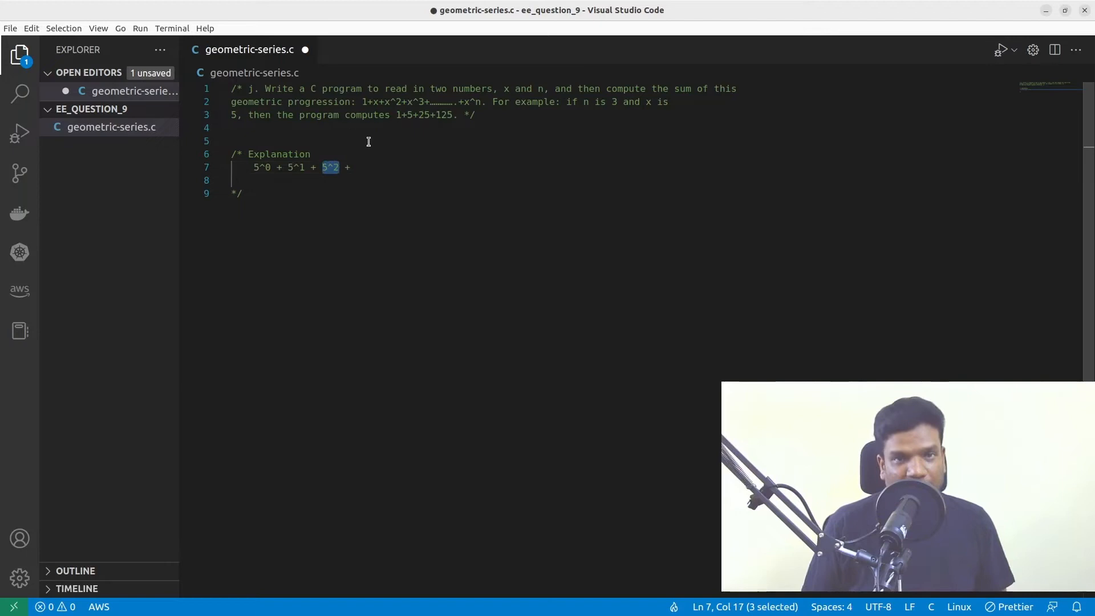
pyautogui.write('+ 5^3')
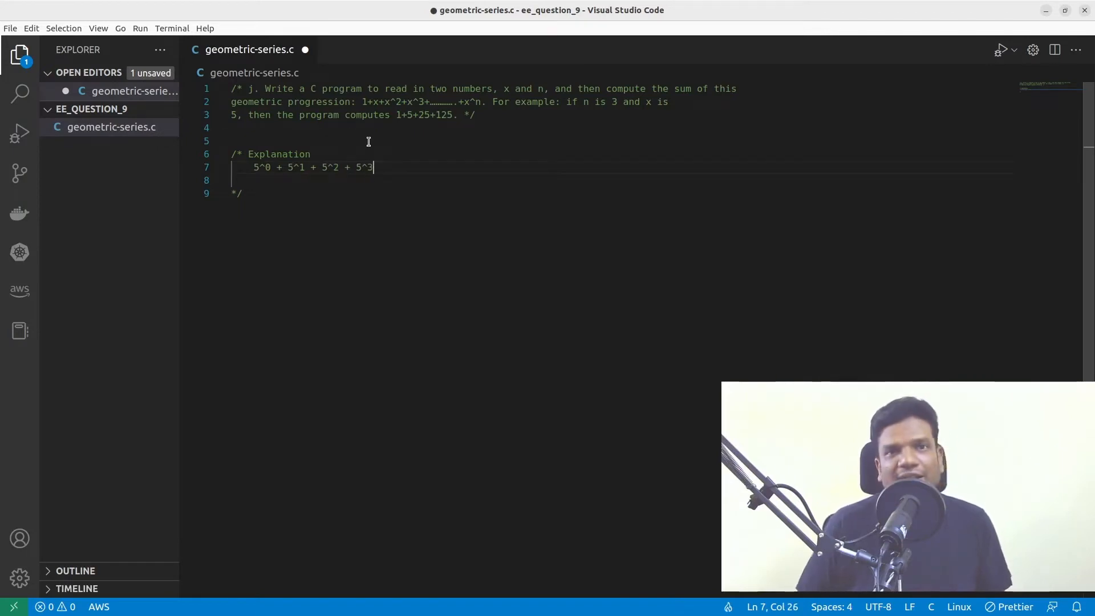
# Point out the first term 5^ and highlight the whole series to review it.
pyautogui.click(242, 194)
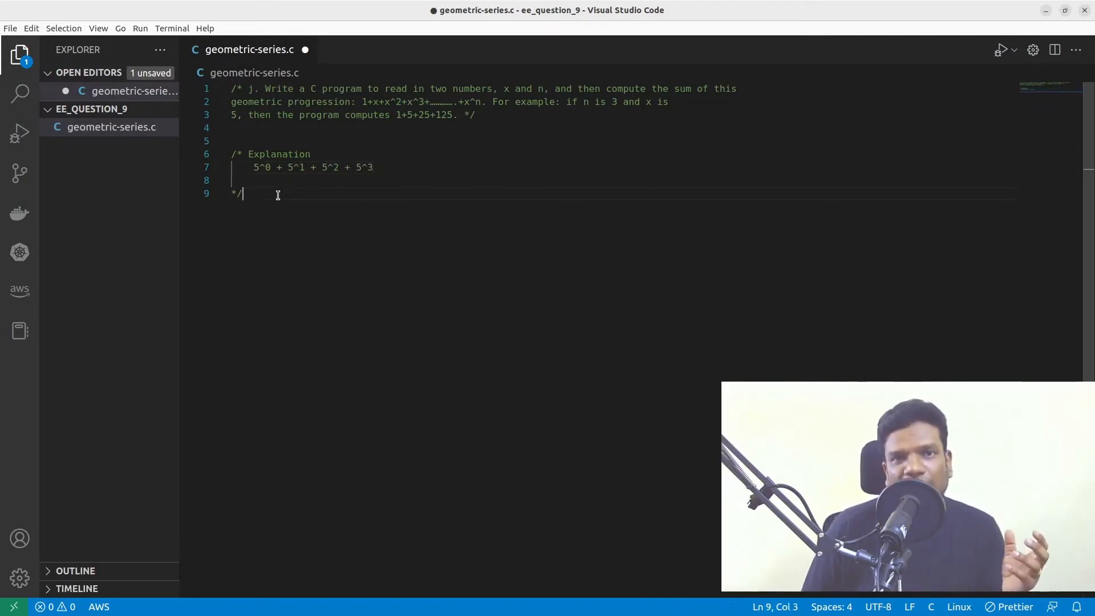
pyautogui.doubleClick(267, 167)
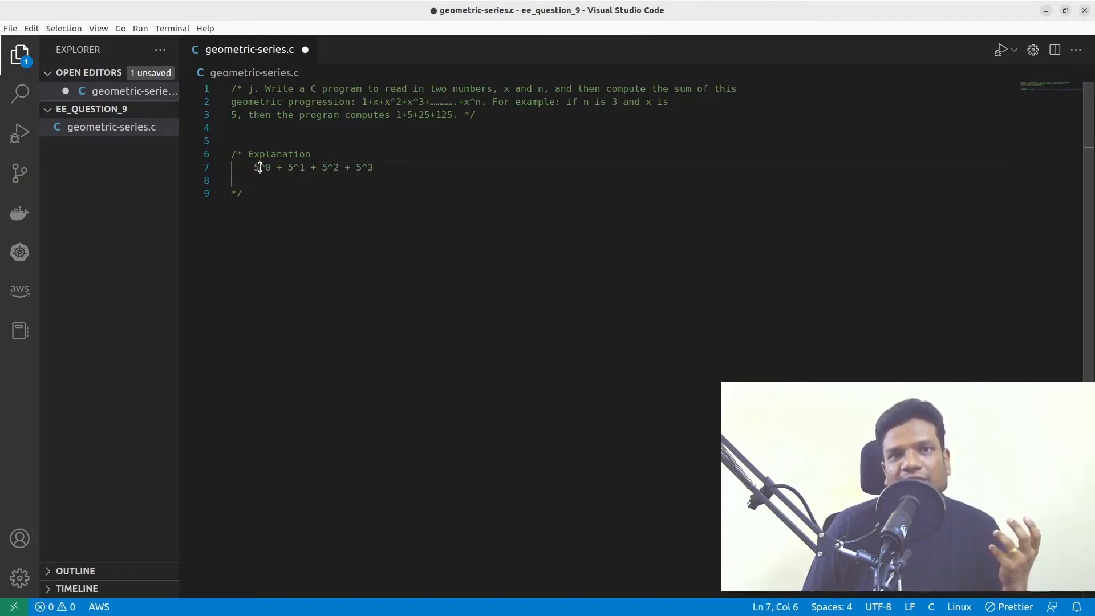
pyautogui.write('5^')
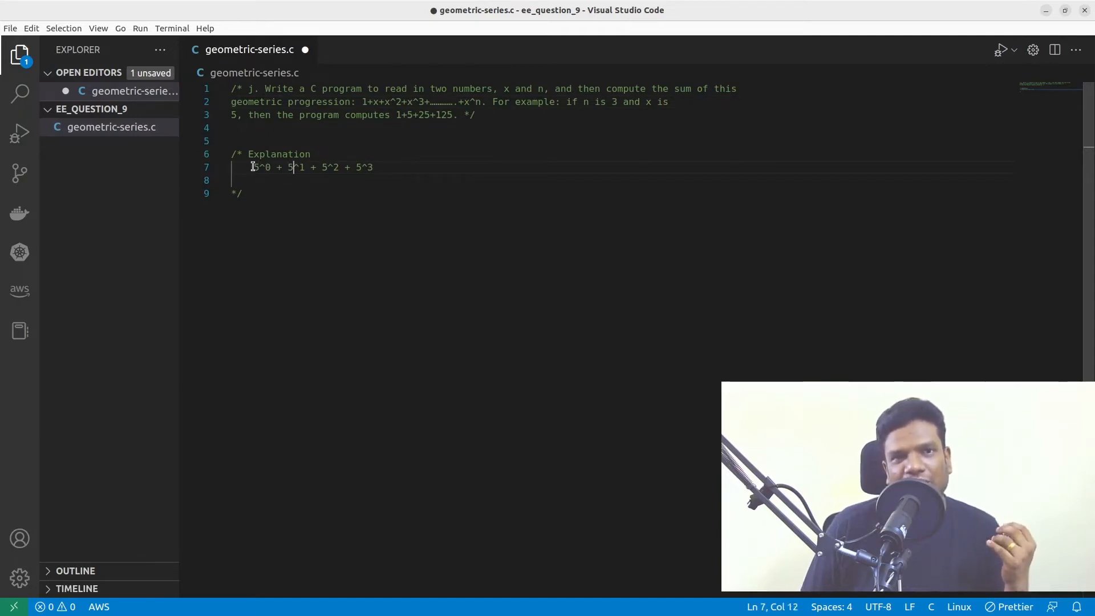
pyautogui.moveTo(254, 166); pyautogui.dragTo(372, 167)
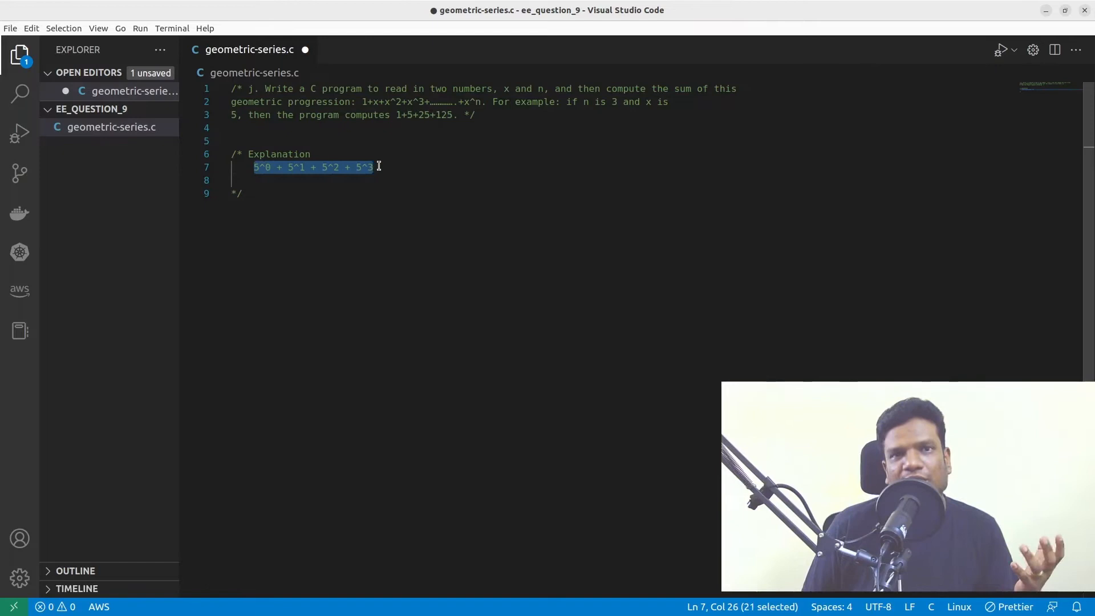
pyautogui.click(267, 167)
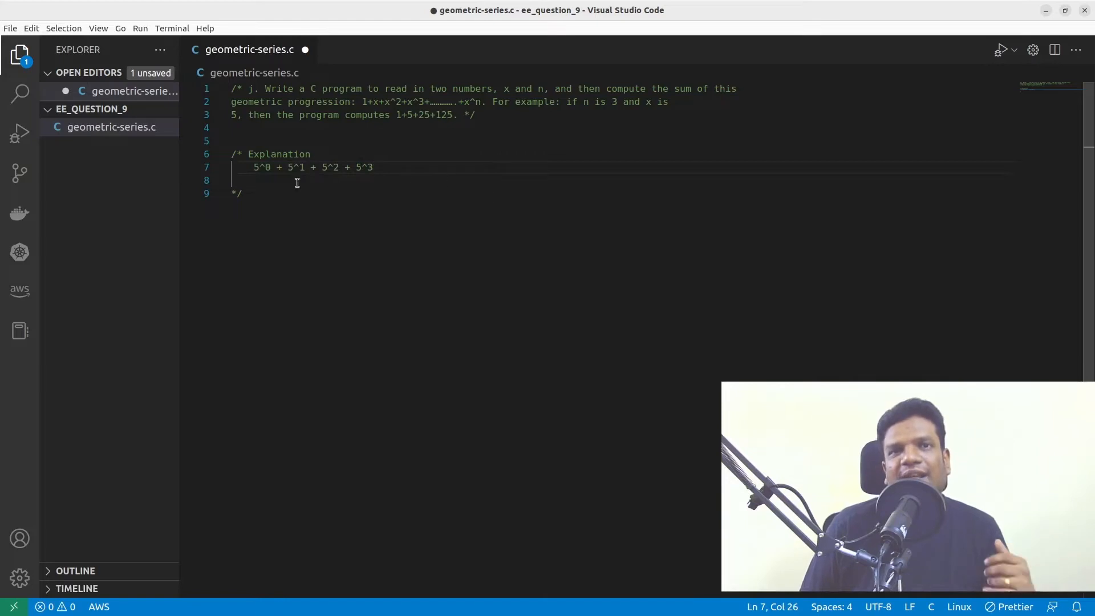
pyautogui.click(255, 167)
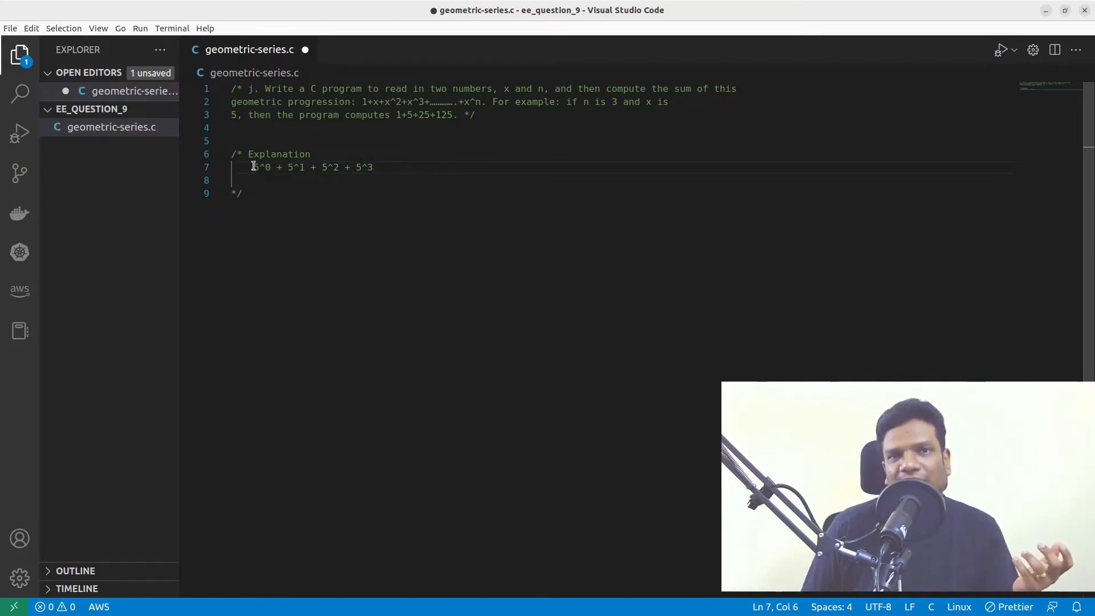
pyautogui.click(382, 167)
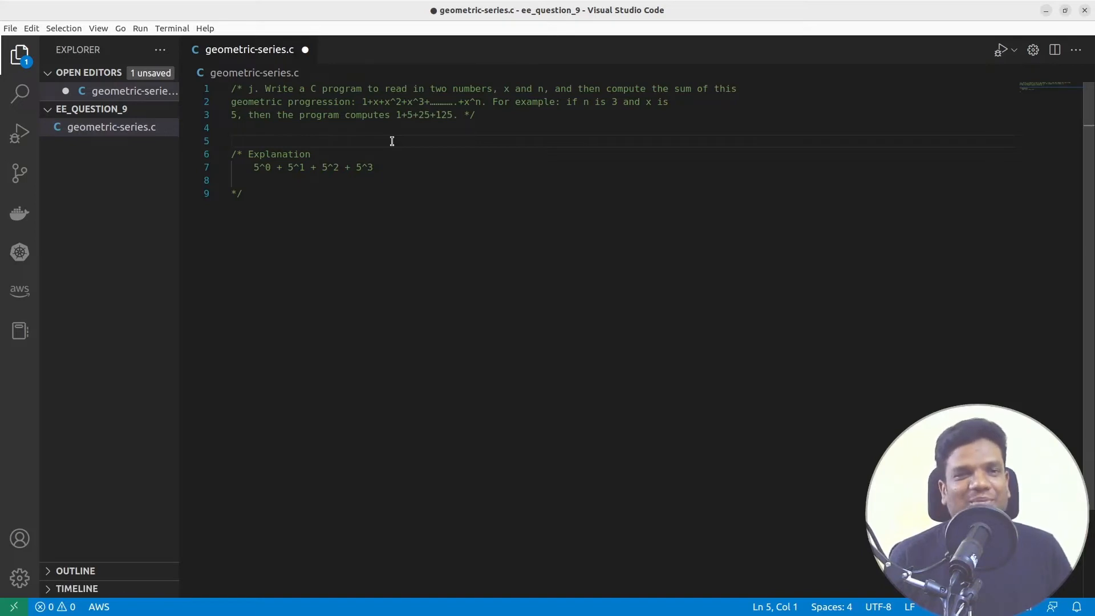
# Define void main() with its opening brace and a printf prompt.
pyautogui.write('void')
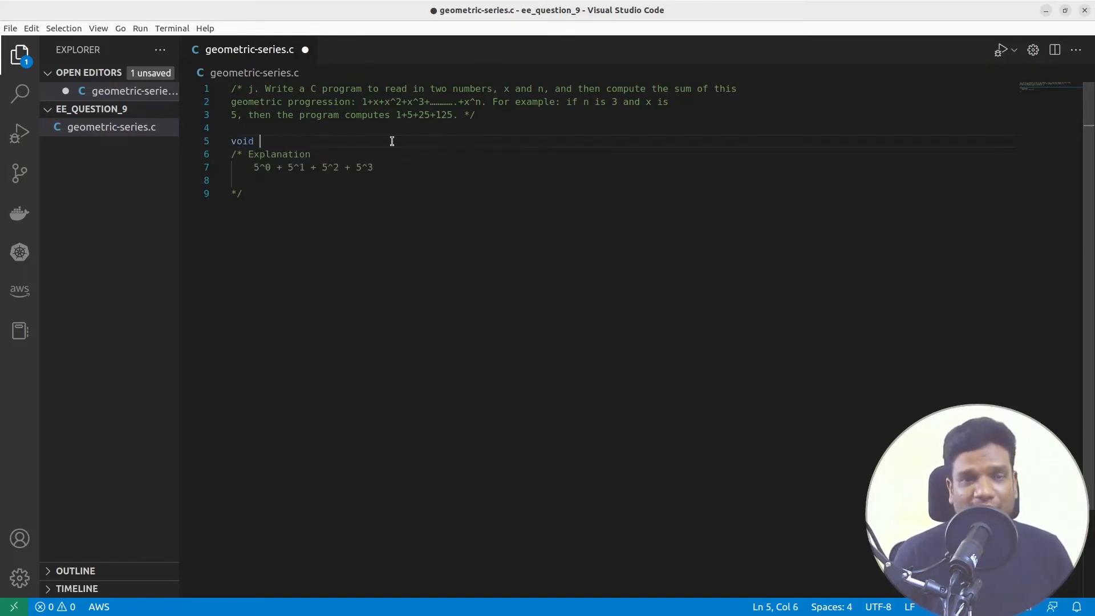
pyautogui.write('main()')
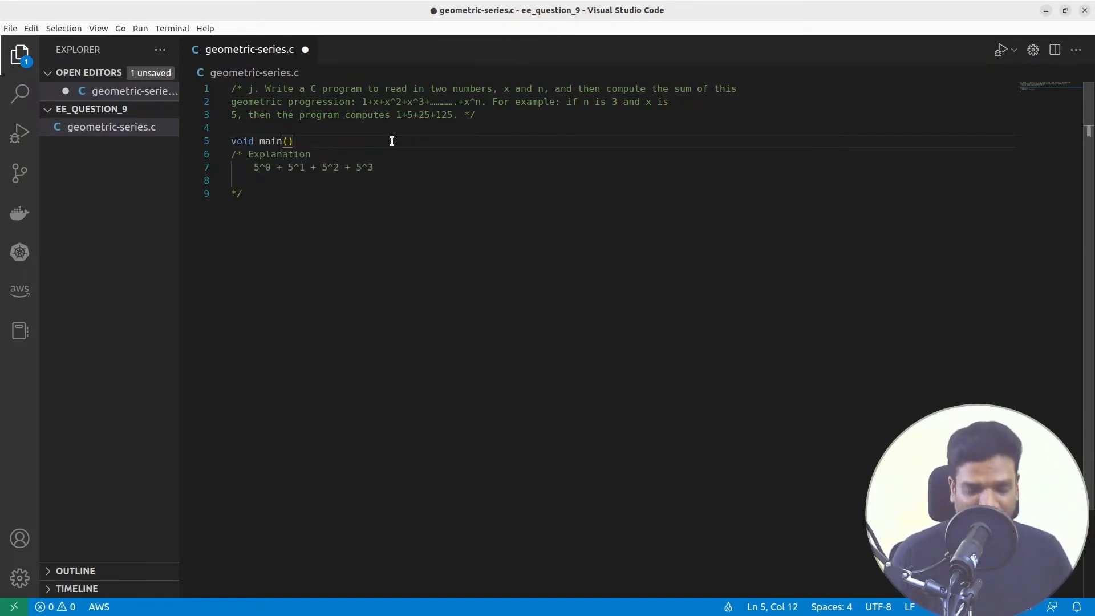
pyautogui.write('{')
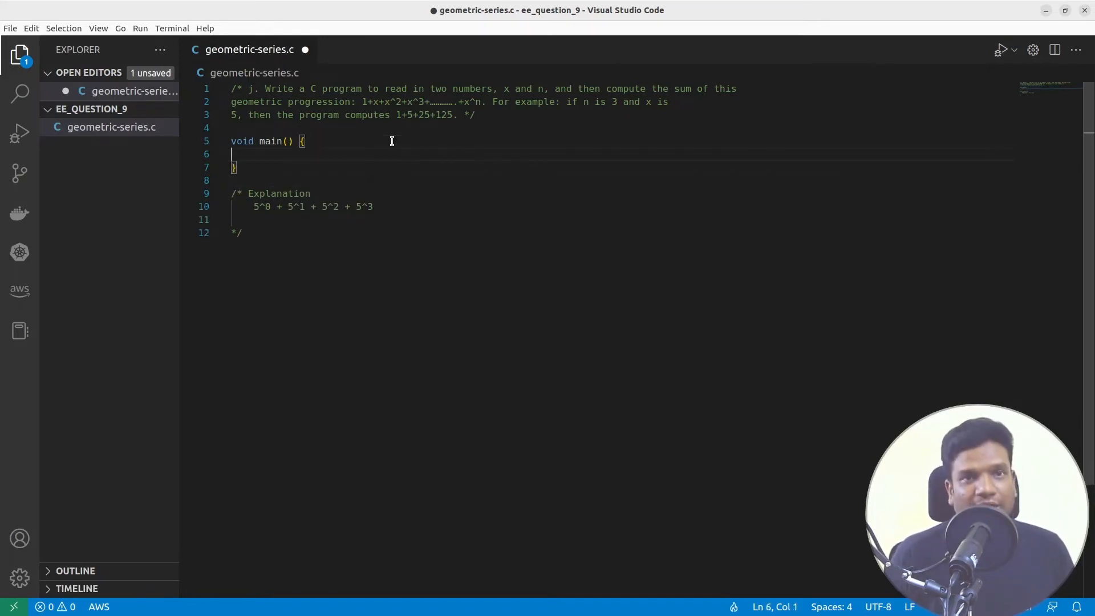
pyautogui.write('printf("Enter x and n - ");')
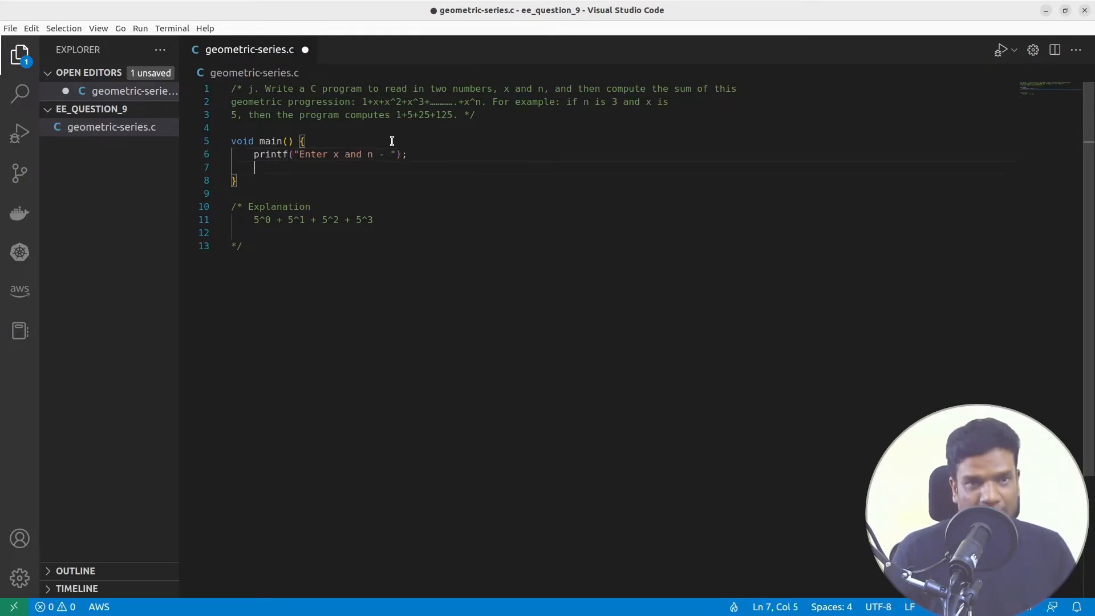
# Read x and n with scanf("%d%d", &x, &n), declare int x; int n;, and begin for().
pyautogui.write('scanf(')
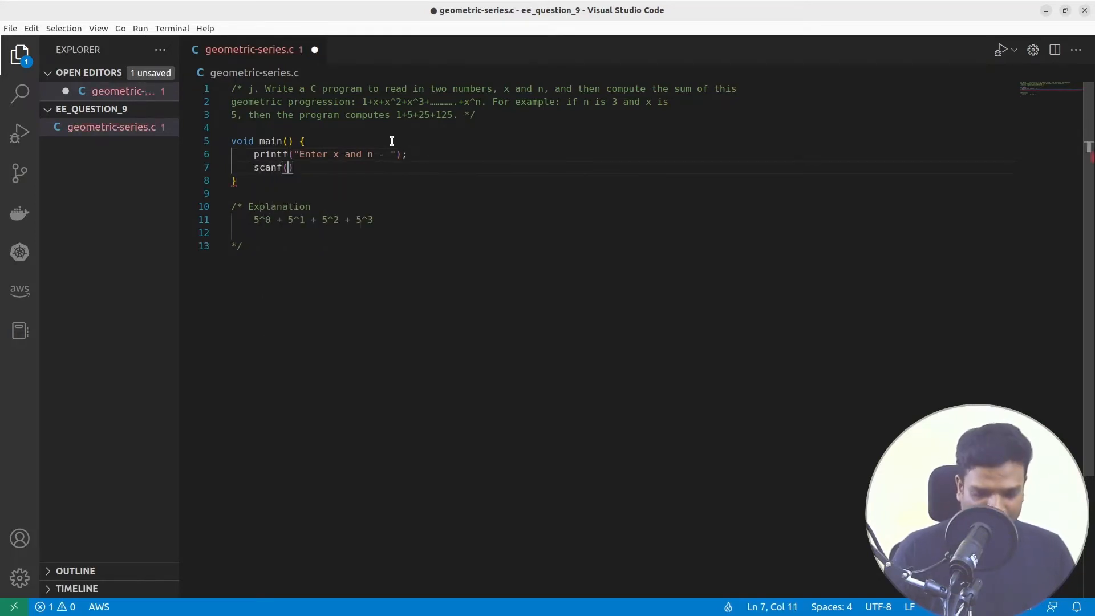
pyautogui.write('"%d%d"')
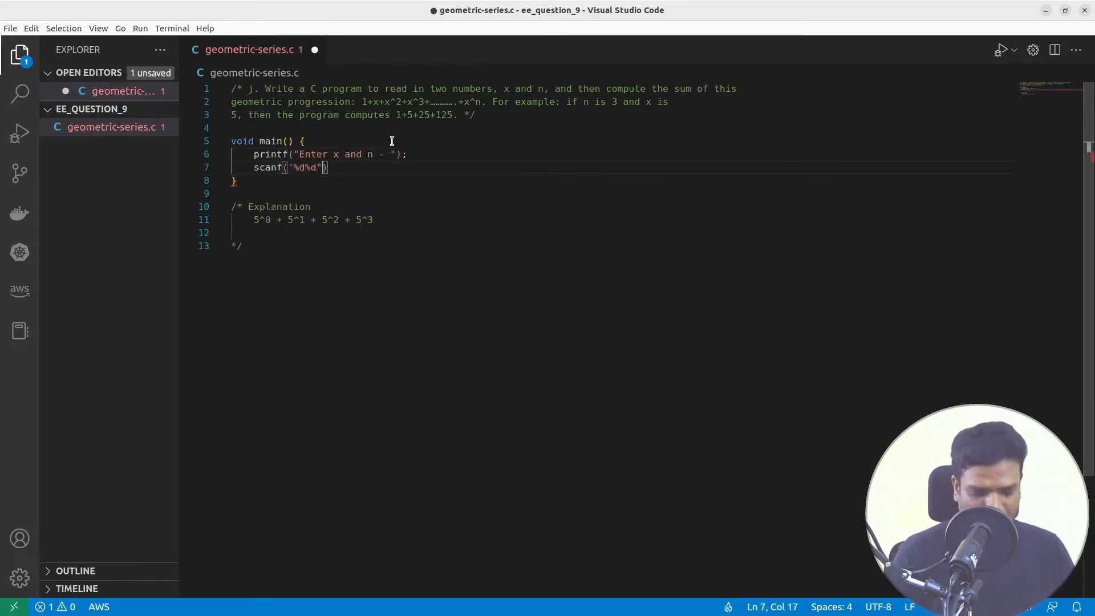
pyautogui.write(', &x, &n')
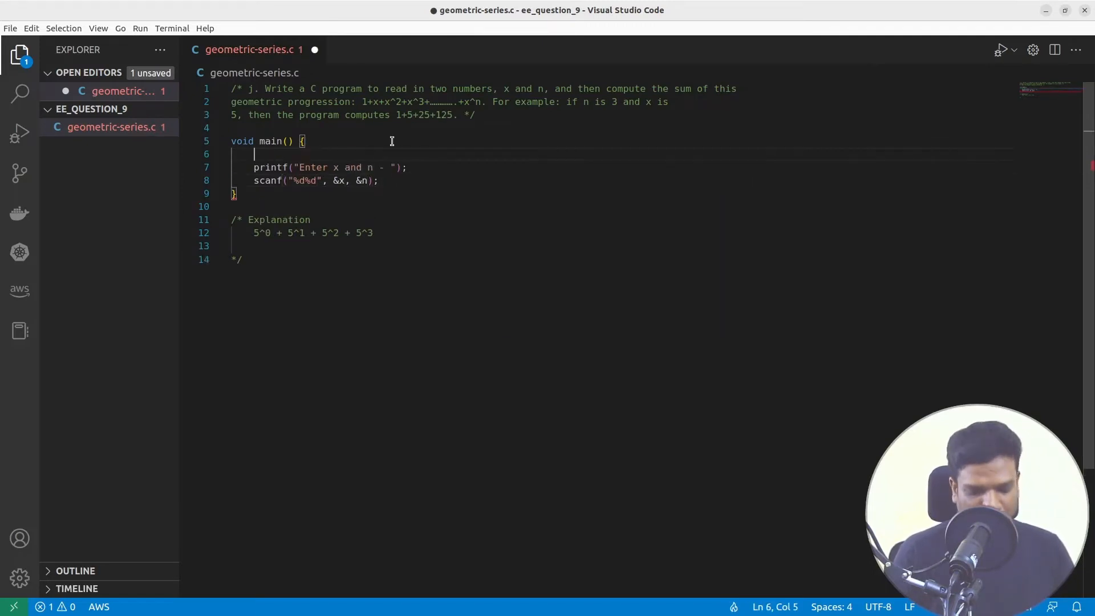
pyautogui.write('int x;')
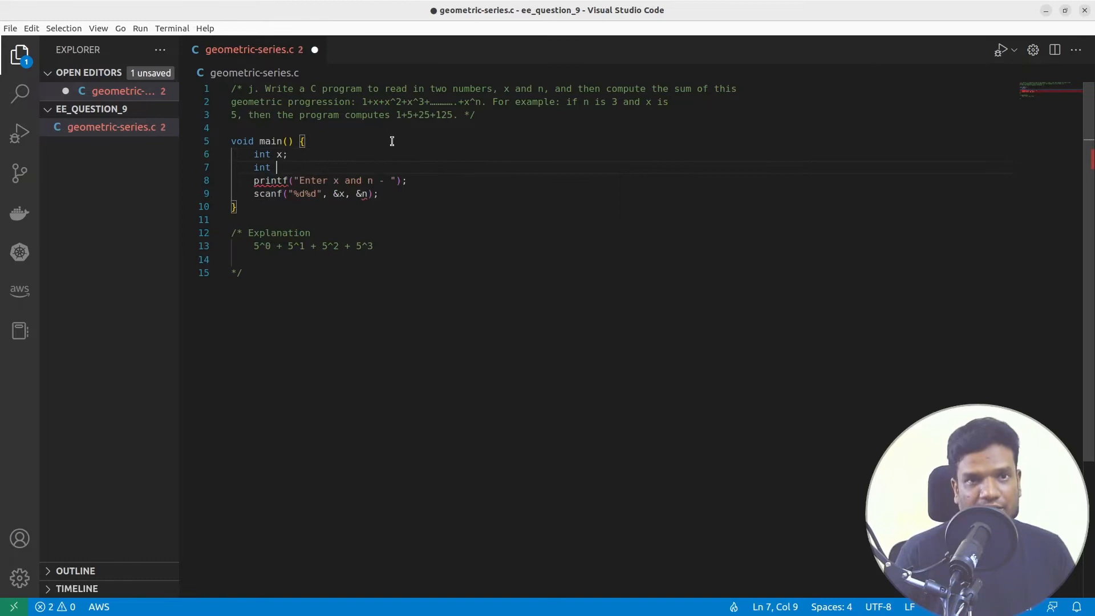
pyautogui.write('n;')
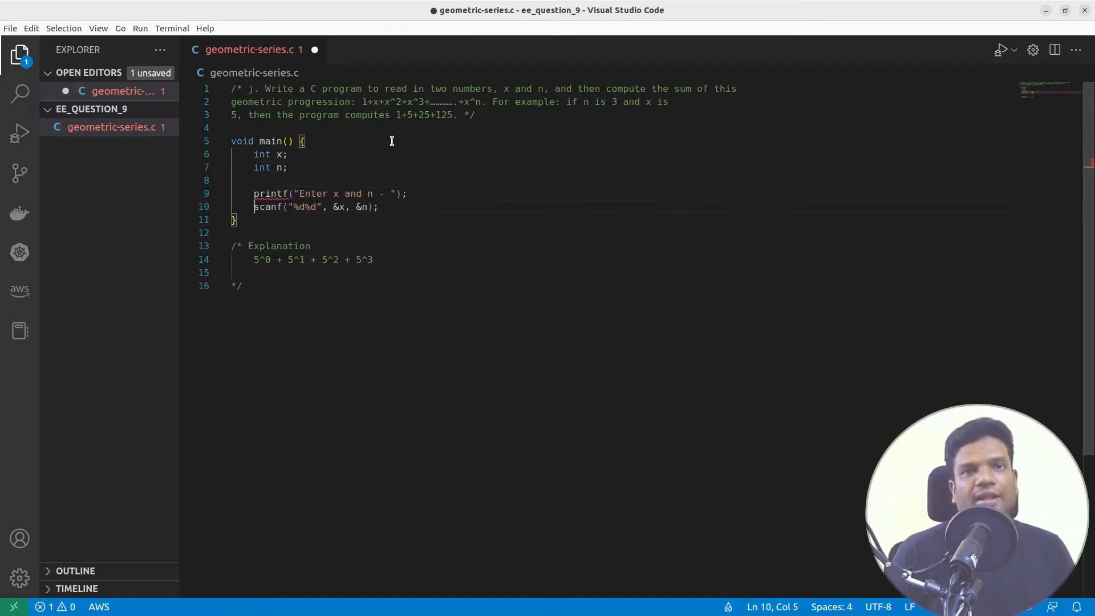
pyautogui.write('for()')
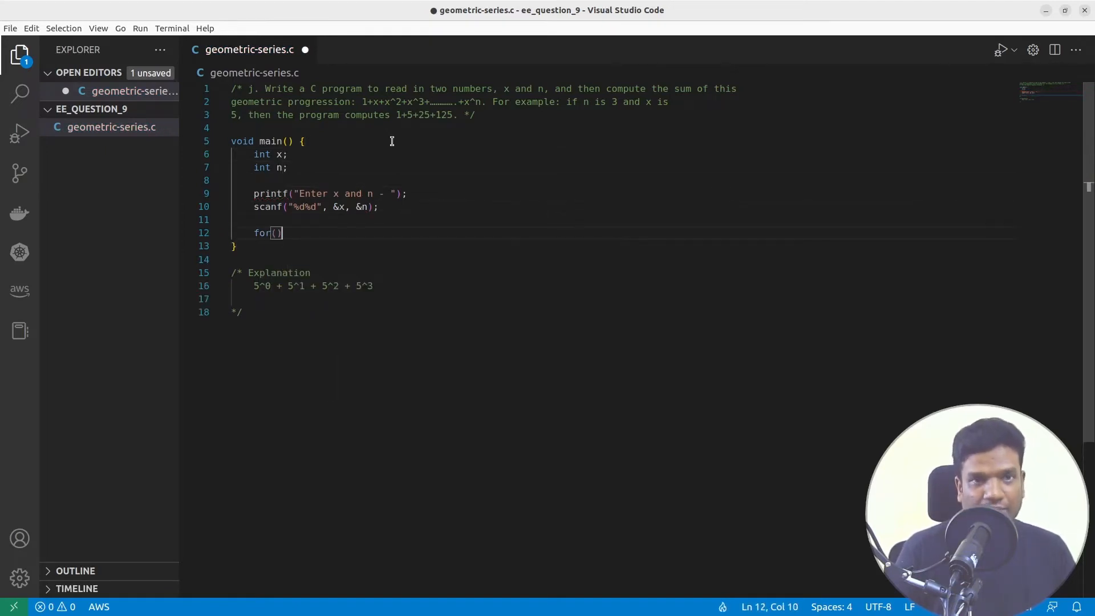
# Fill the loop header i=0;i<n and add #include<stdio.h> at the top.
pyautogui.write('i=0;i')
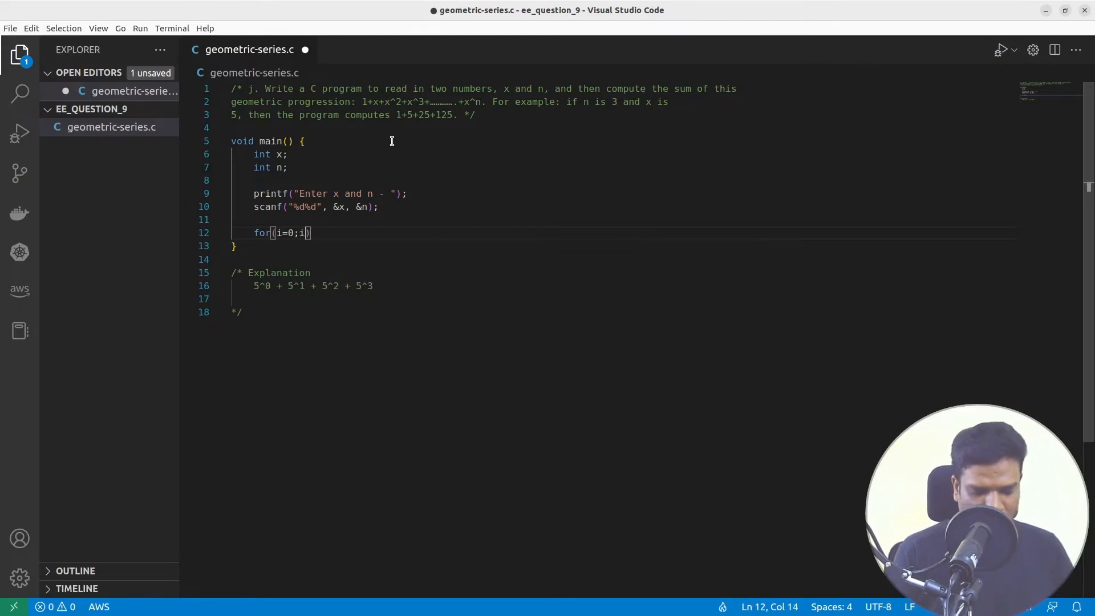
pyautogui.write('<n;i++')
pyautogui.write('int i;')
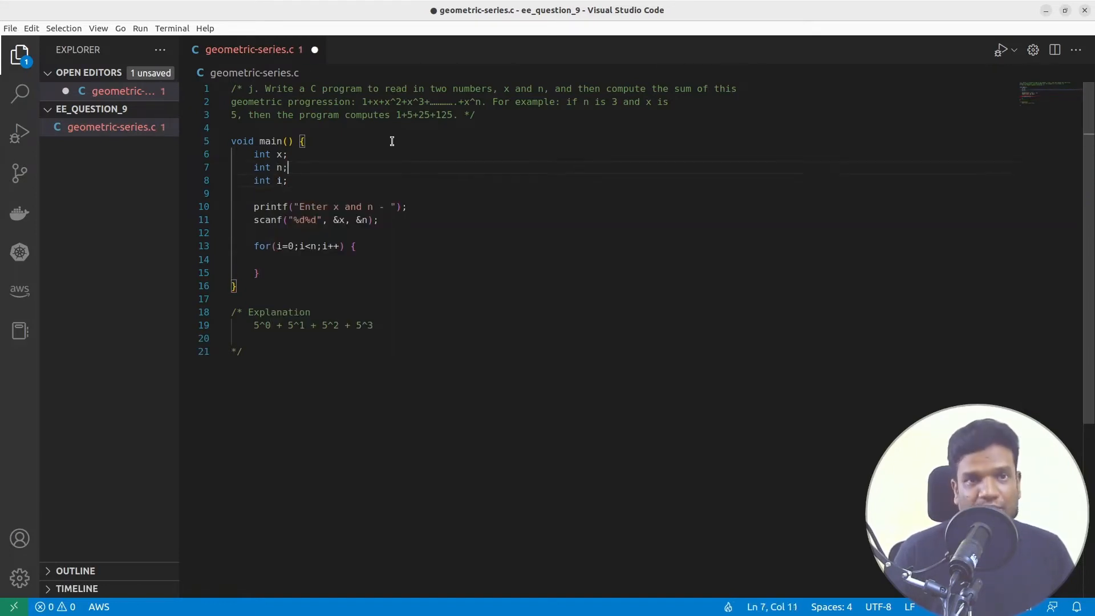
pyautogui.write('#cin')
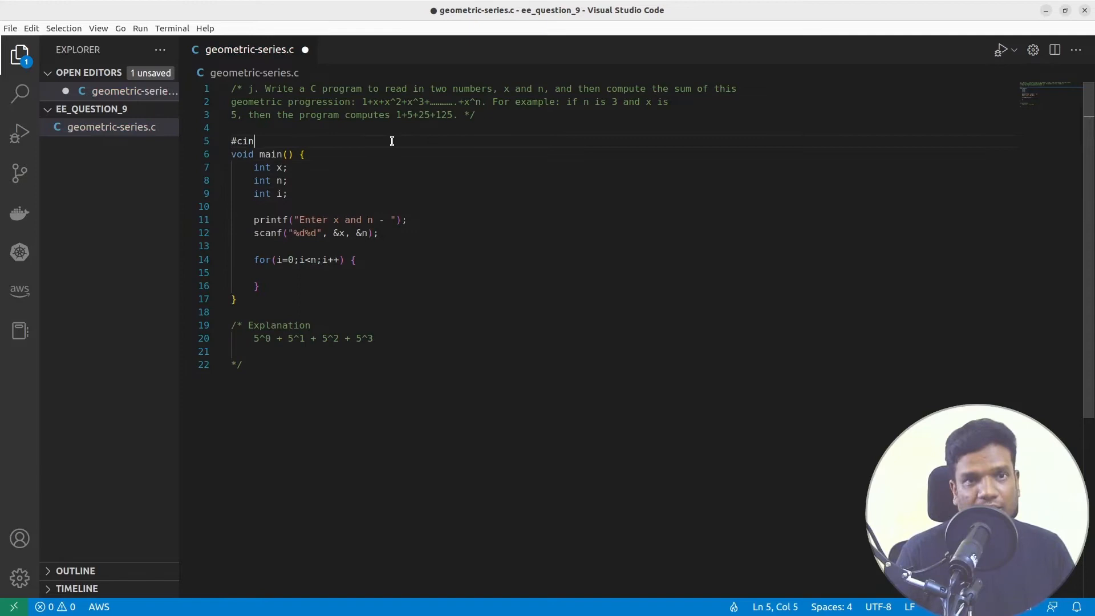
pyautogui.write('clude')
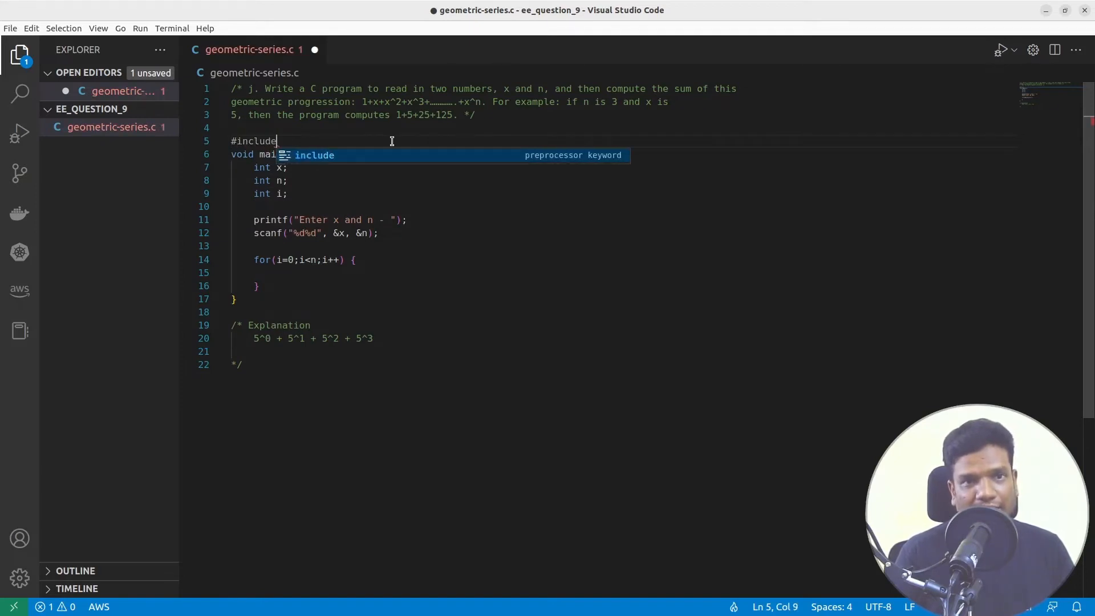
pyautogui.write('<>')
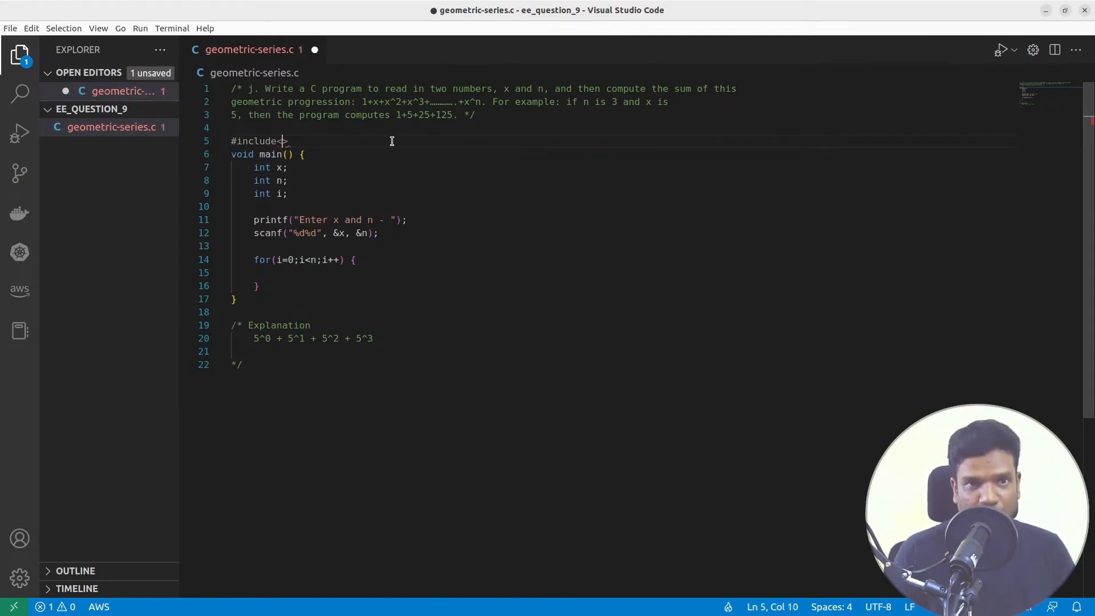
pyautogui.write('stdio.h')
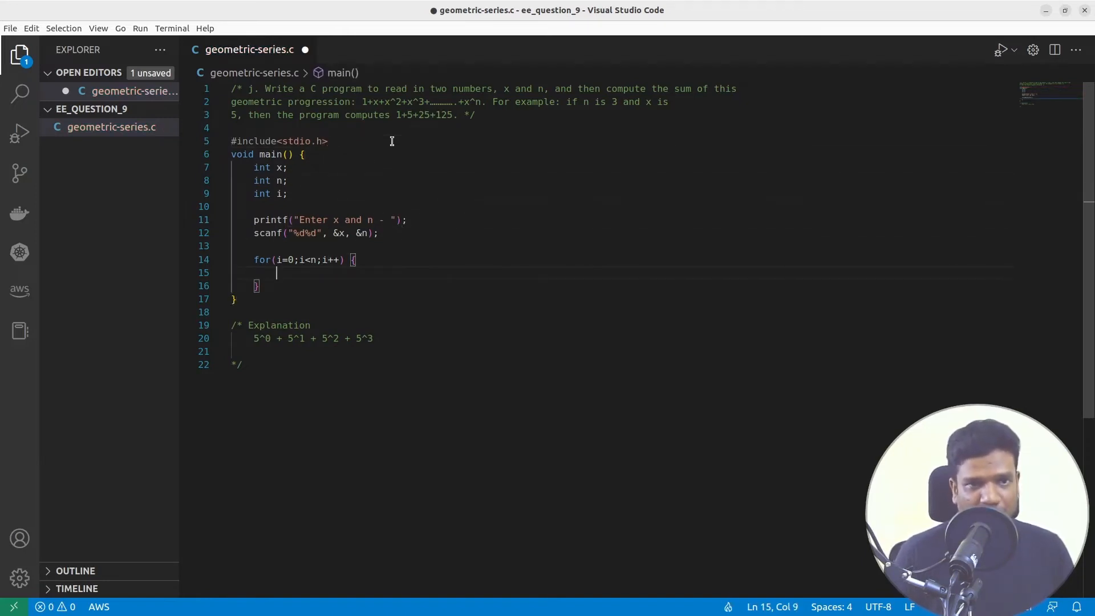
# Note x^i in the loop body and start a pow(x,i) call on its own line.
pyautogui.write('x')
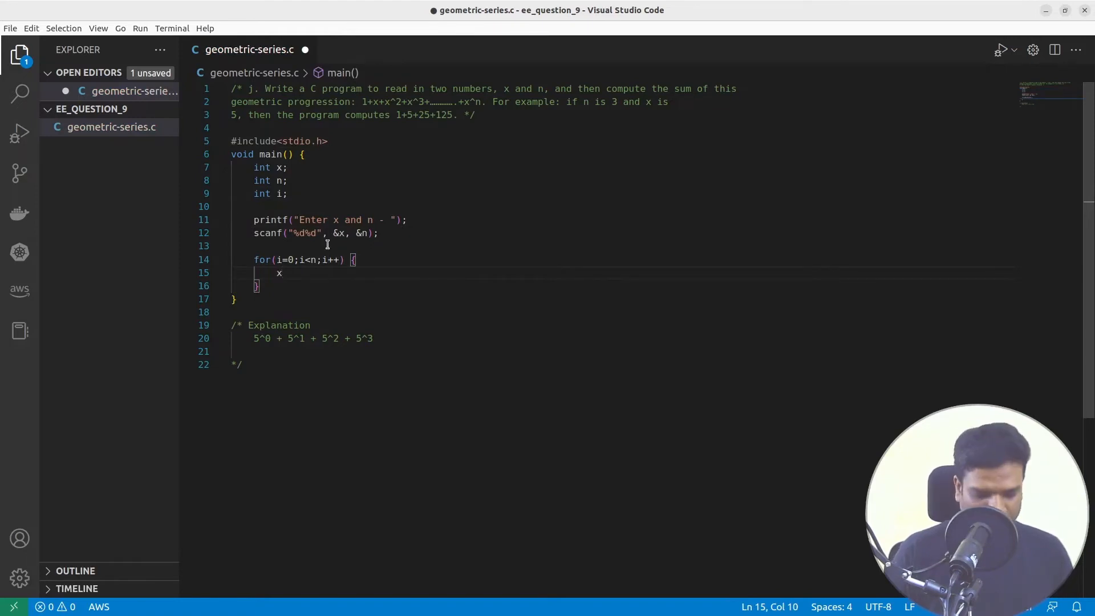
pyautogui.write('^1')
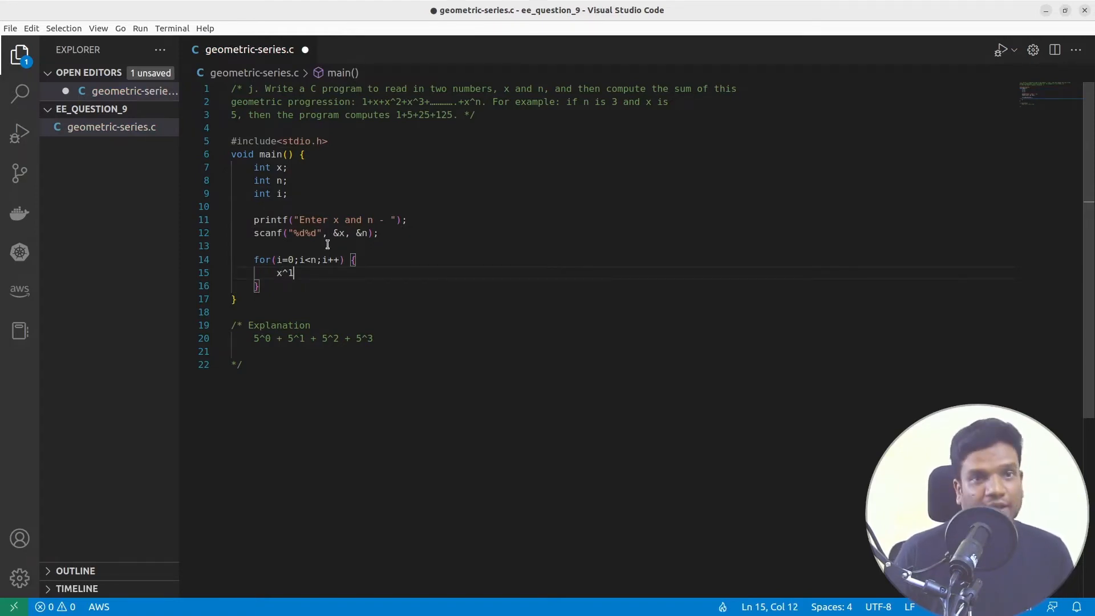
pyautogui.press('Backspace')
pyautogui.write('i')
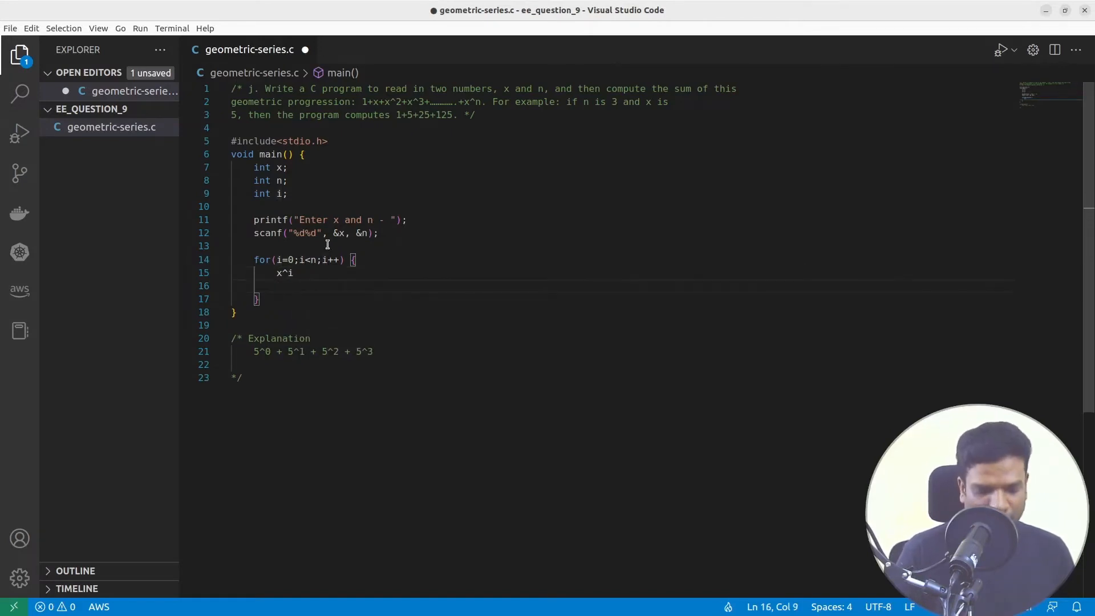
pyautogui.write('pow(')
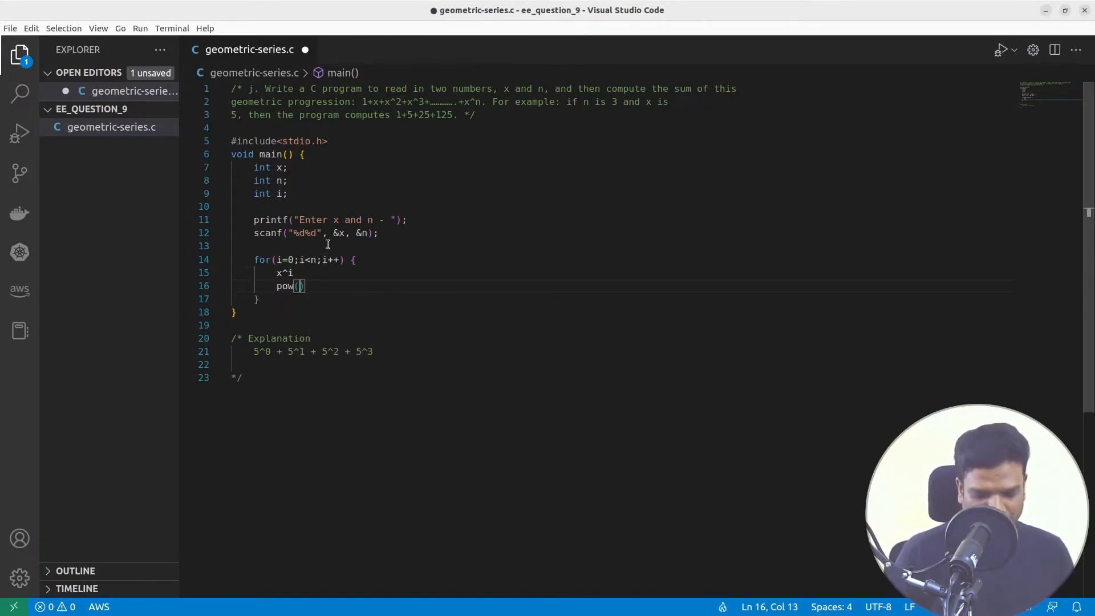
pyautogui.write('x,i')
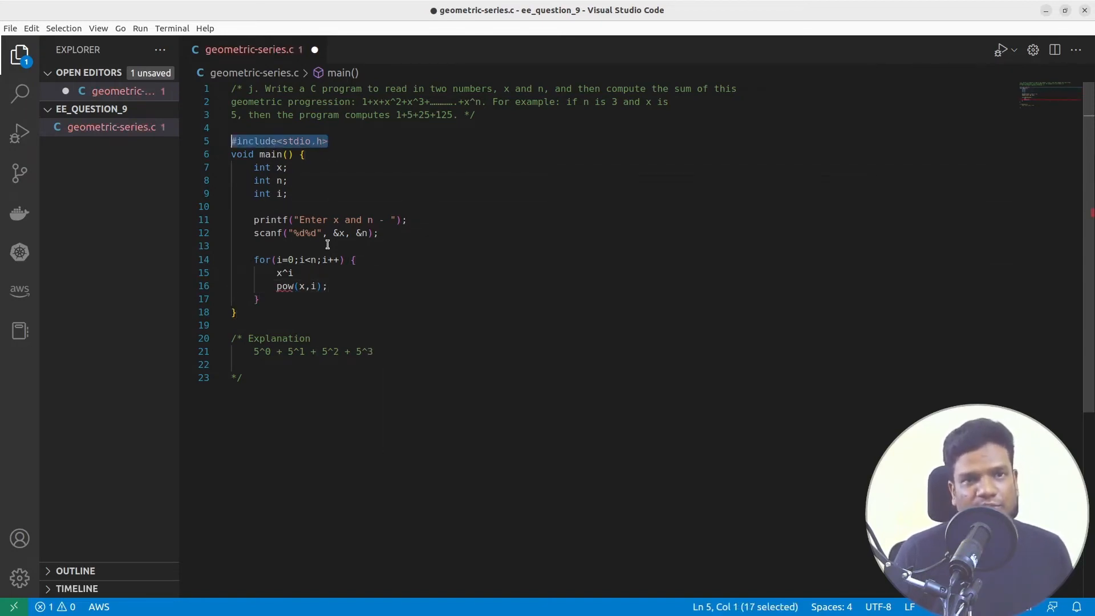
# Add #include<math.h> beneath stdio.h and declare int sum after int i, accumulating sum in the loop.
pyautogui.write('#include<stdi.h>')
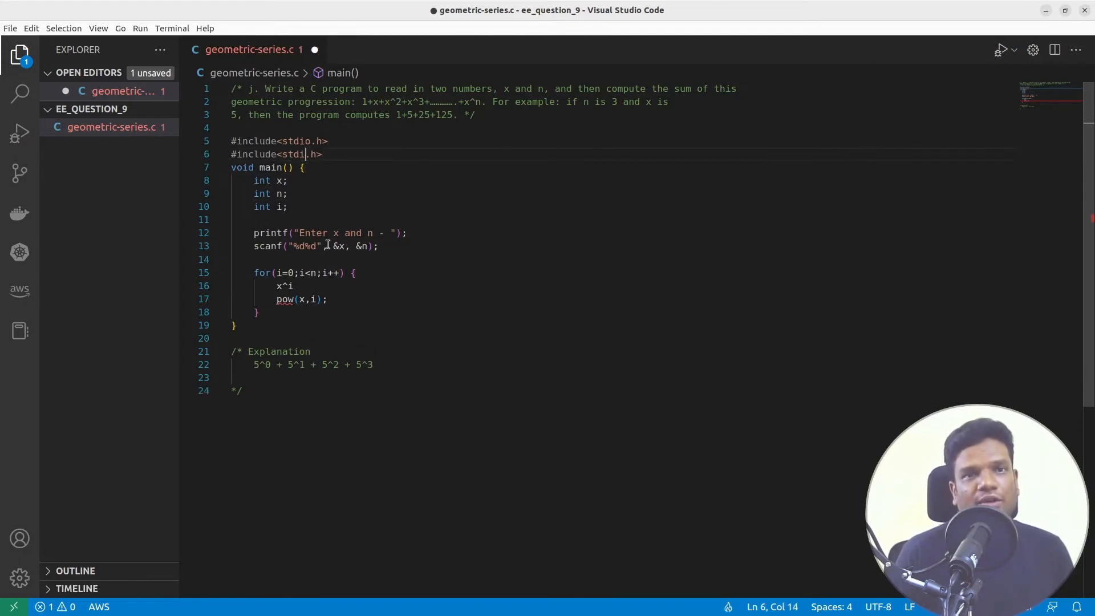
pyautogui.write('math')
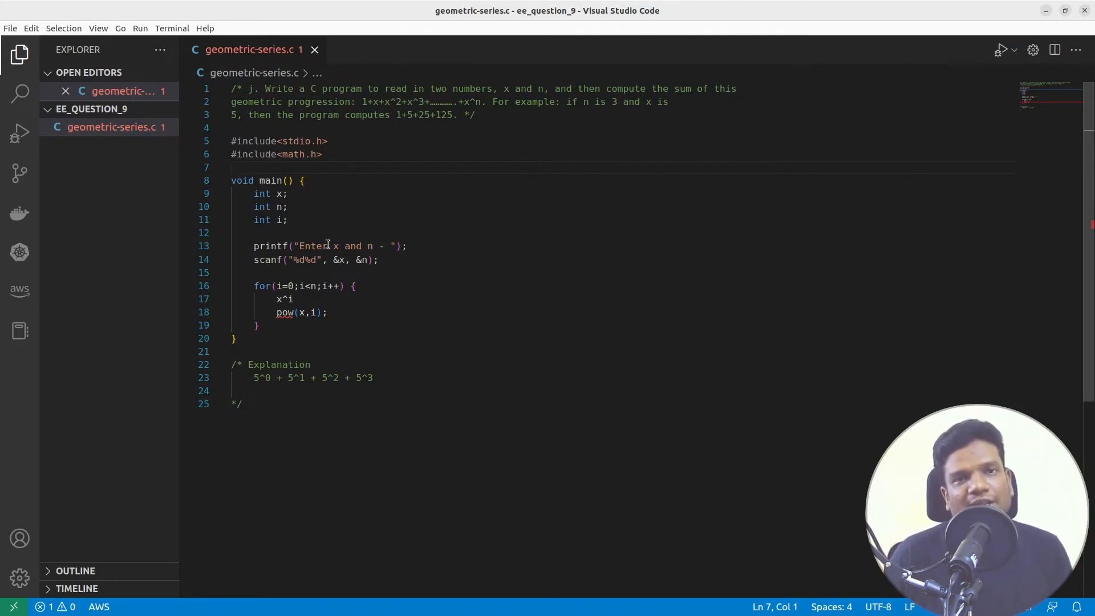
pyautogui.click(288, 219)
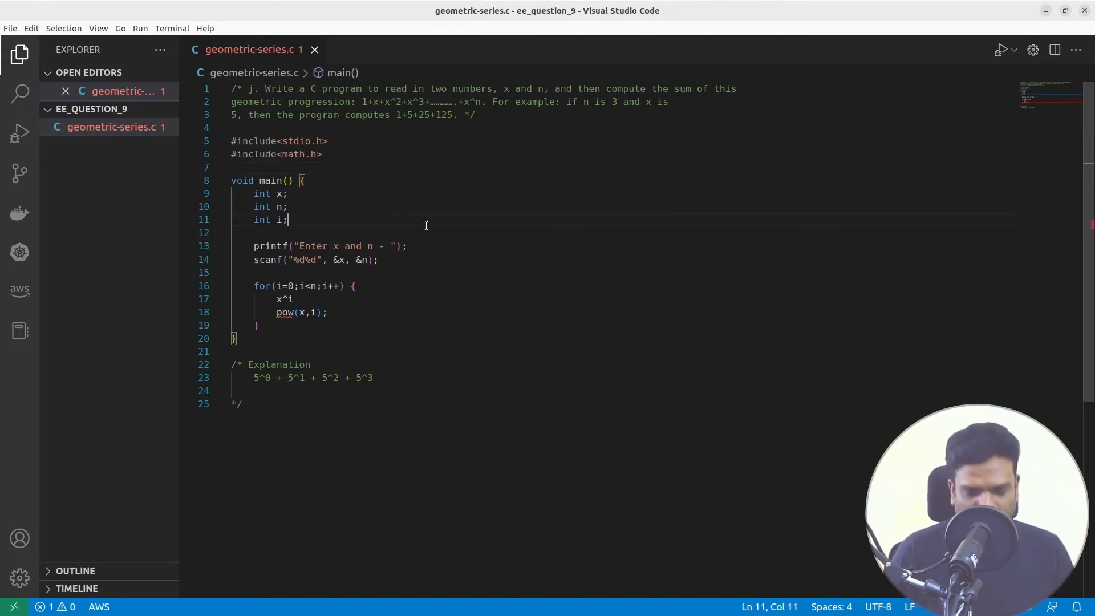
pyautogui.write('int sum = 0;')
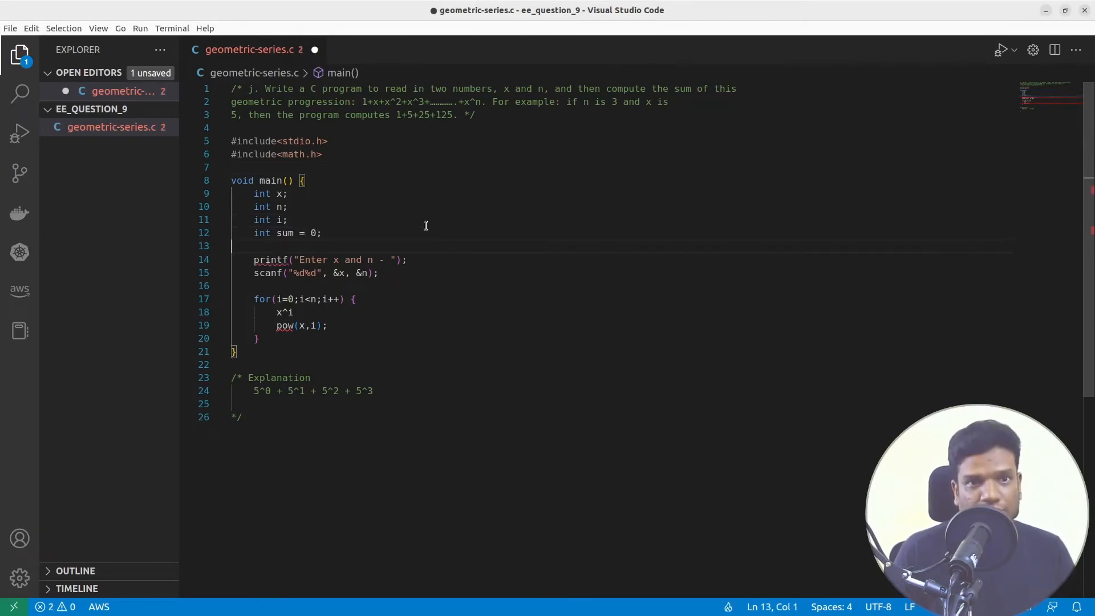
pyautogui.write('sum = sum +')
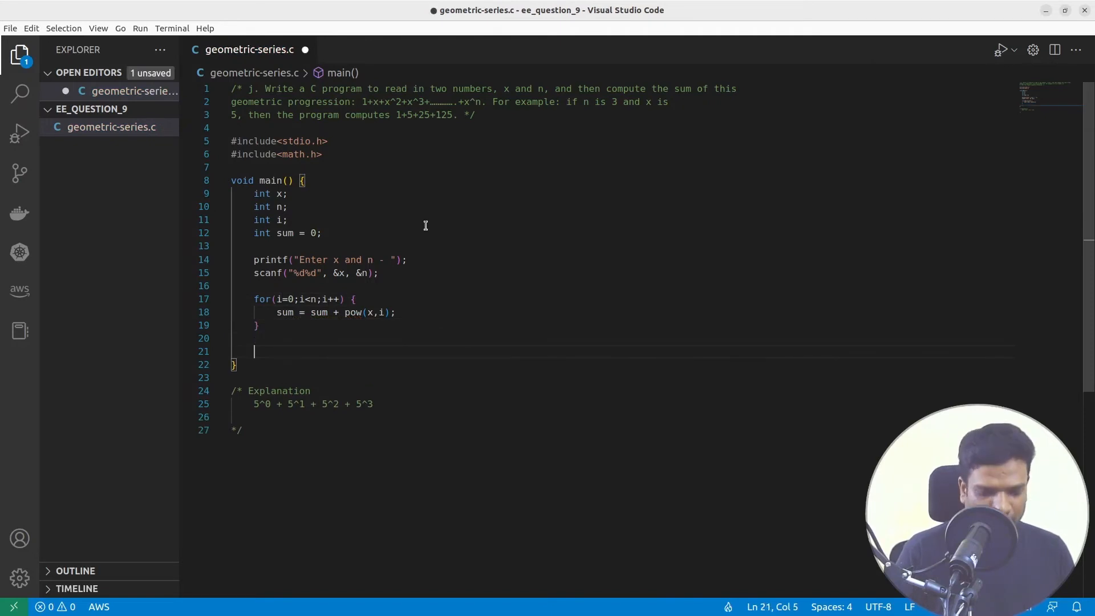
# Print the result with printf("Geometric expression - %d", sum) and save the file.
pyautogui.write('printf("")')
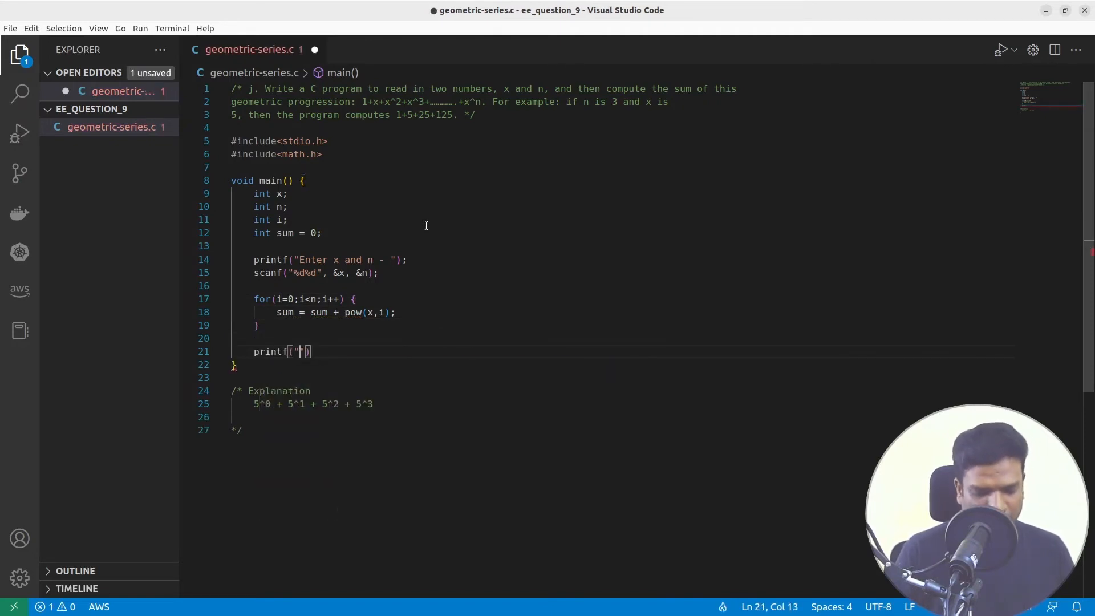
pyautogui.write('Geometric exp')
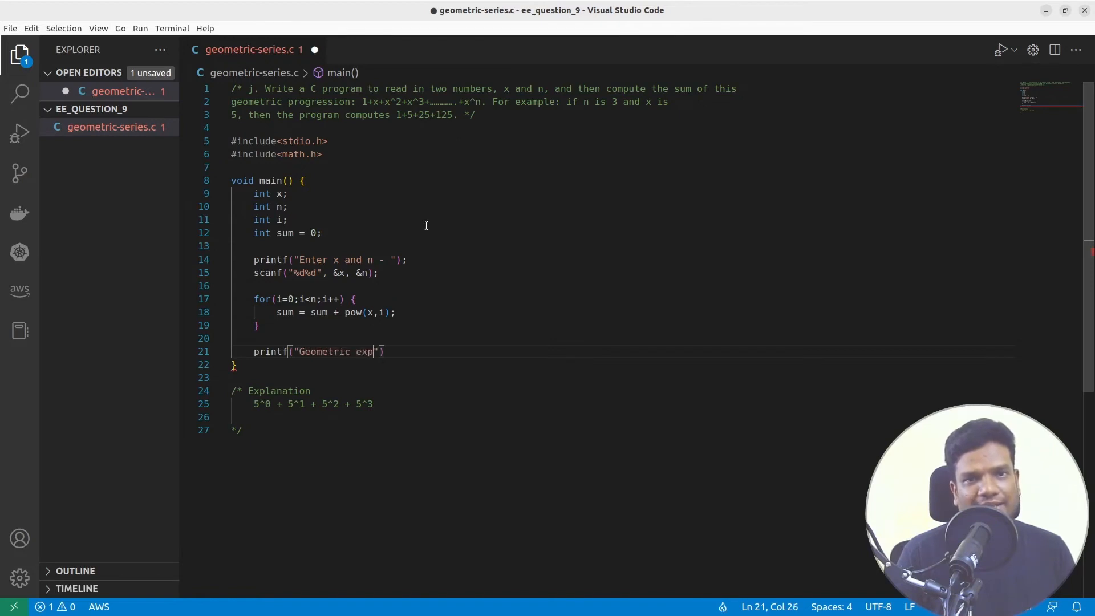
pyautogui.write('ression -')
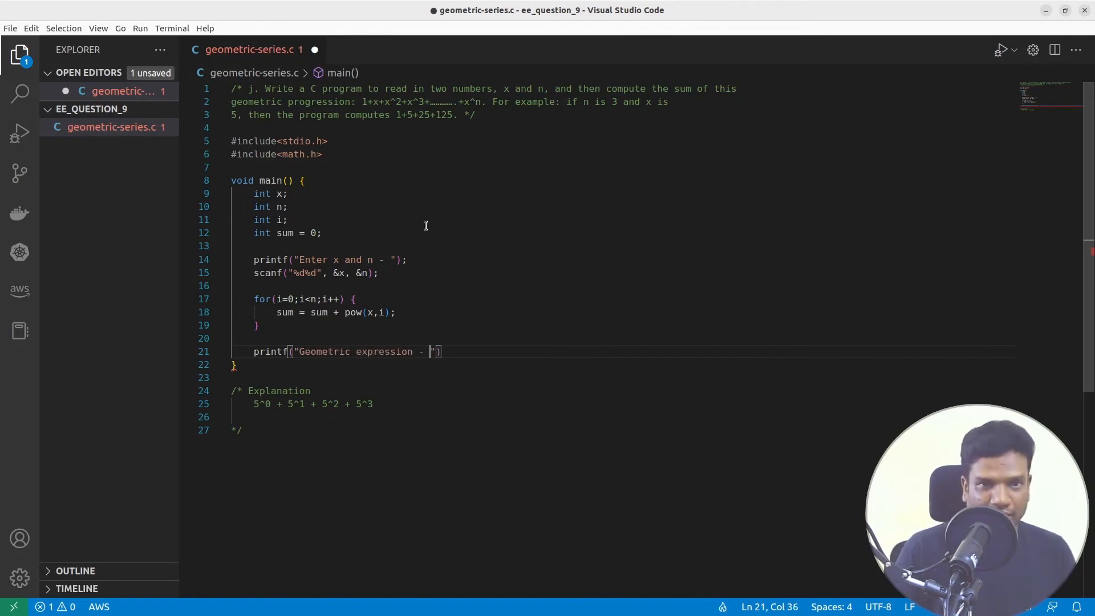
pyautogui.write('%d')
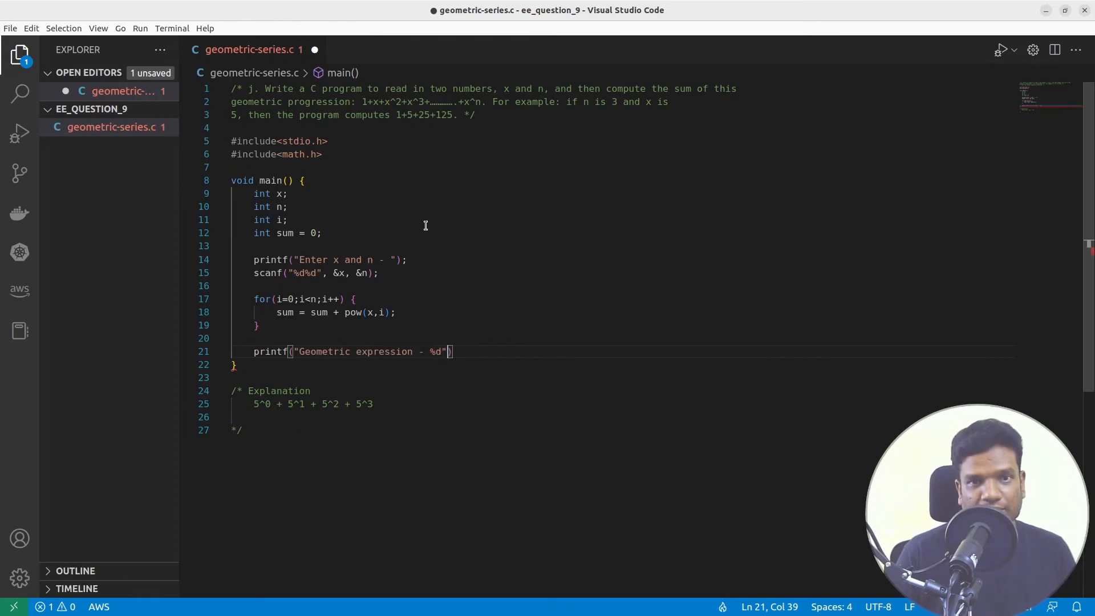
pyautogui.write(', sum')
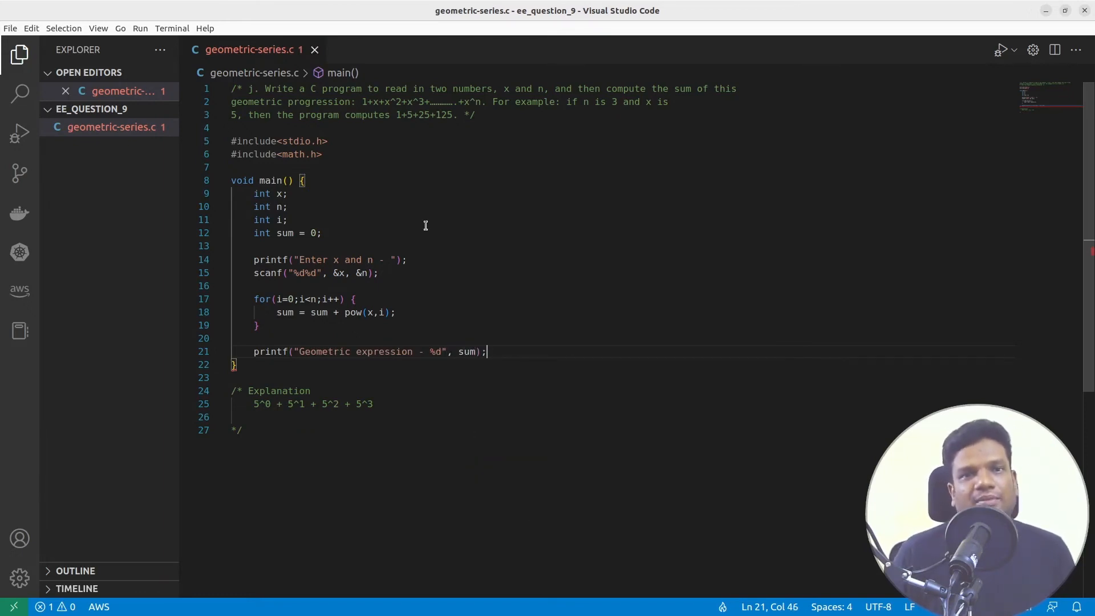
pyautogui.press('ctrl+s')
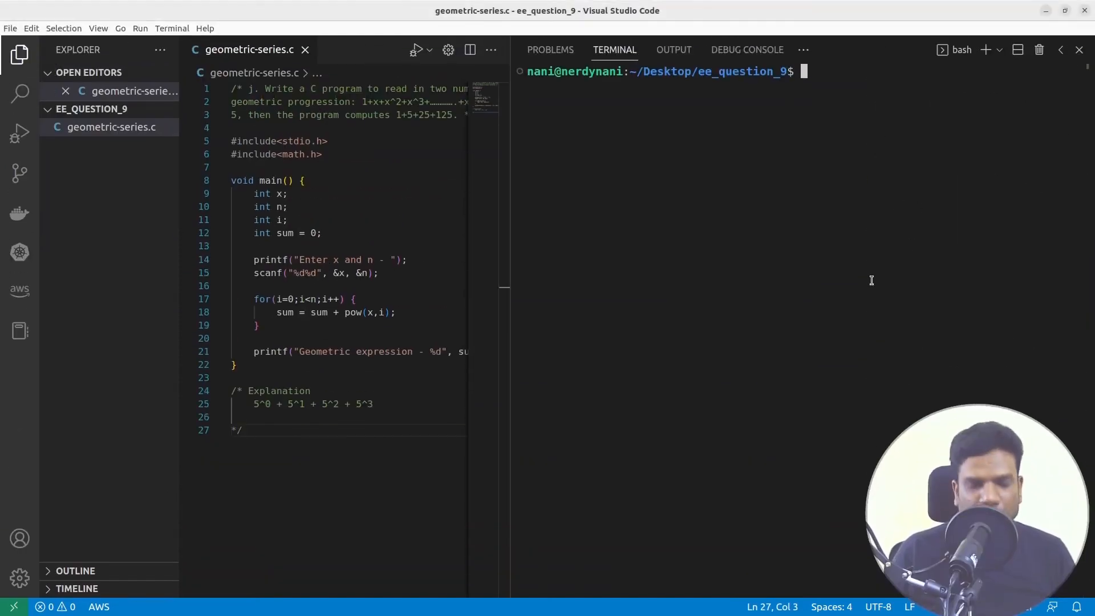
# Build with gcc geometric-series.c -o geometric-series, then rebuild with -lm after the undefined pow error.
pyautogui.write('gcc g')
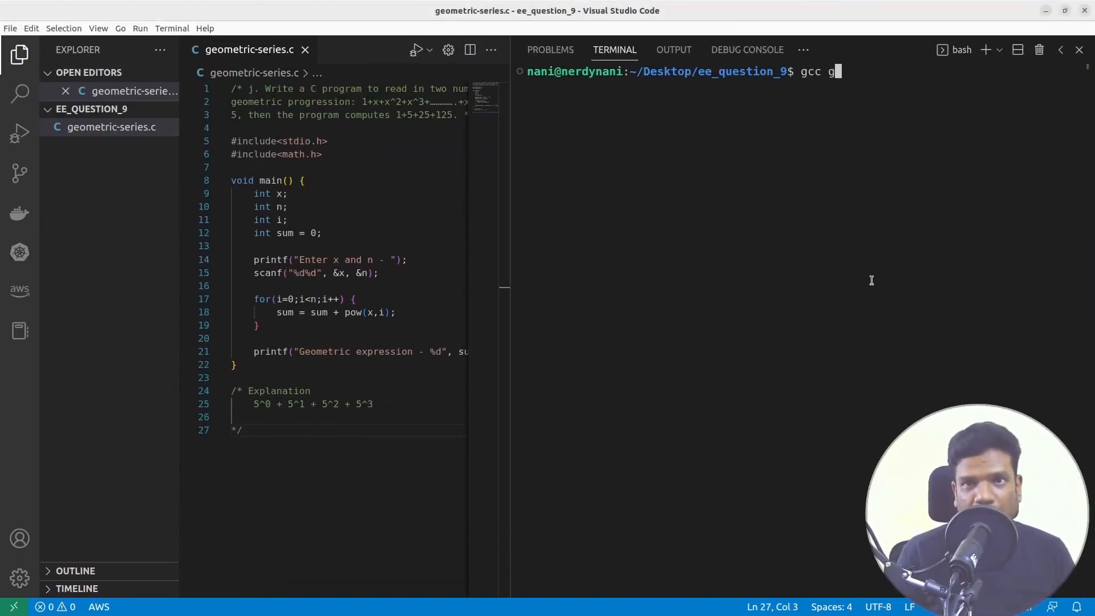
pyautogui.write('eometric-series.c -o geometric-series')
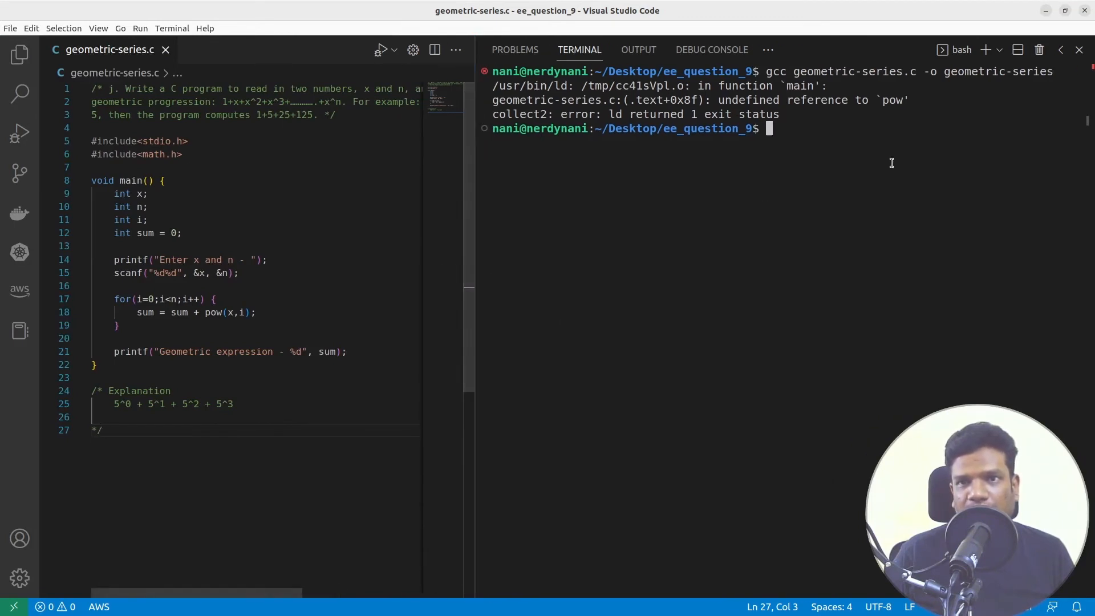
pyautogui.moveTo(723, 338)
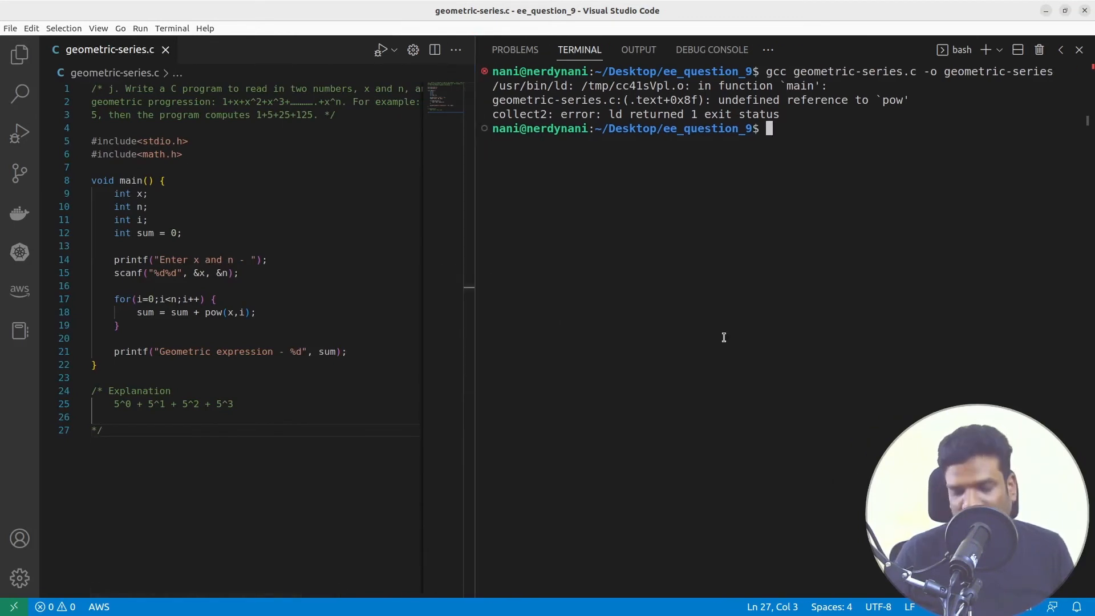
pyautogui.write('exit')
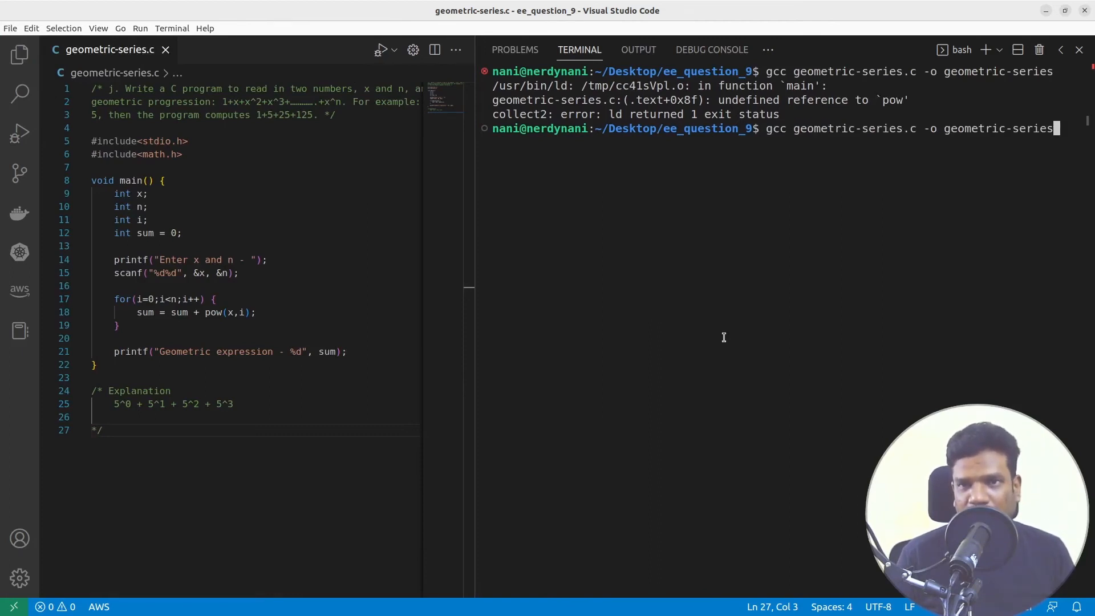
pyautogui.write('-lm')
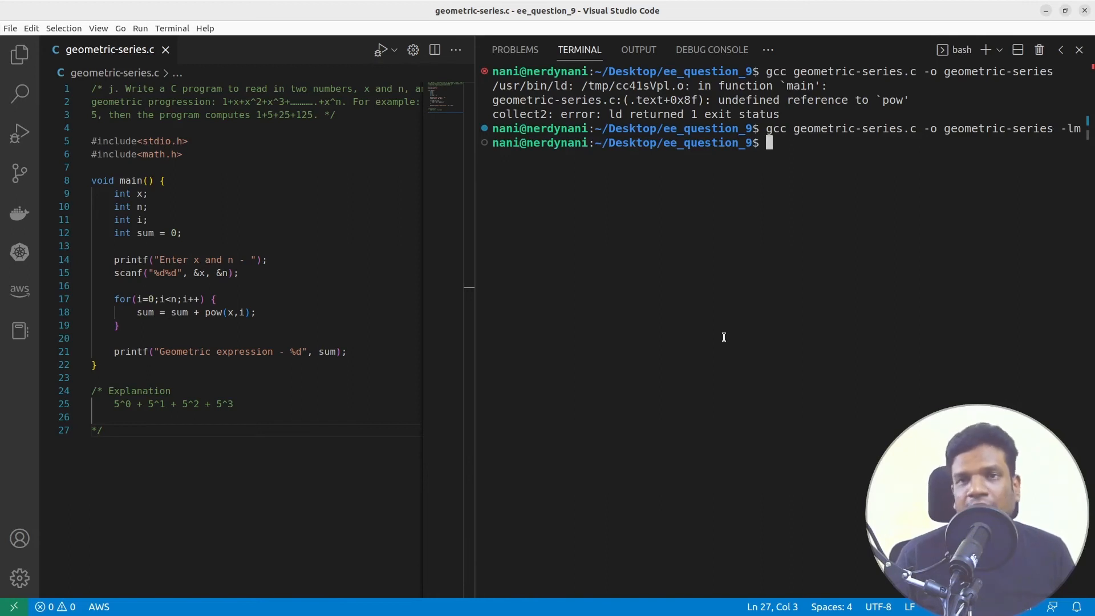
pyautogui.write('ge')
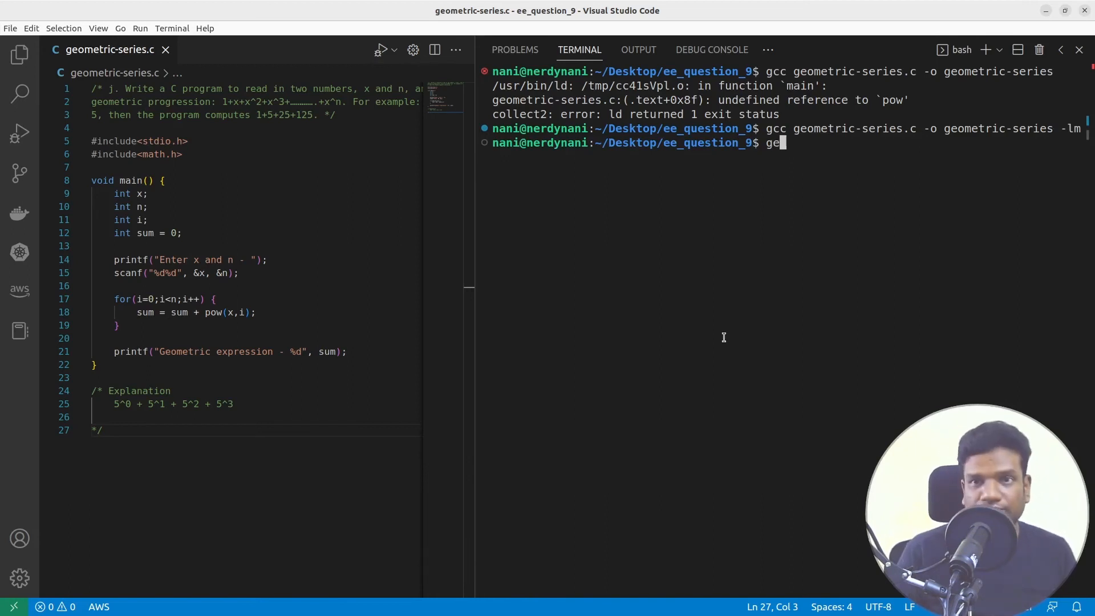
# Run ./geometric-series with 5 3, printing 31, and end the printf format with \n.
pyautogui.write('./geometric-series')
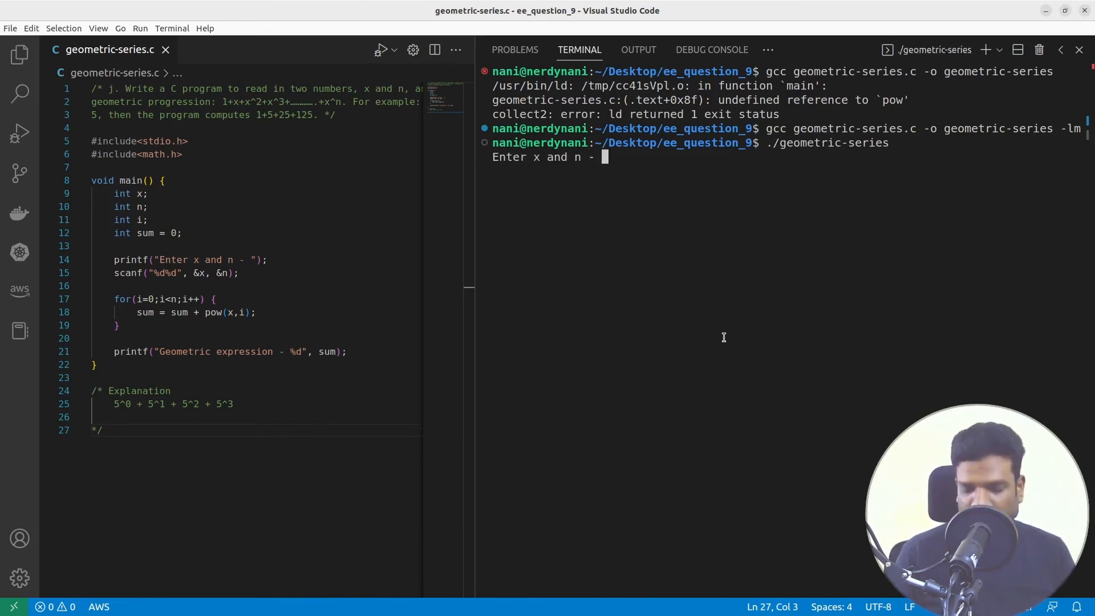
pyautogui.write('5 3')
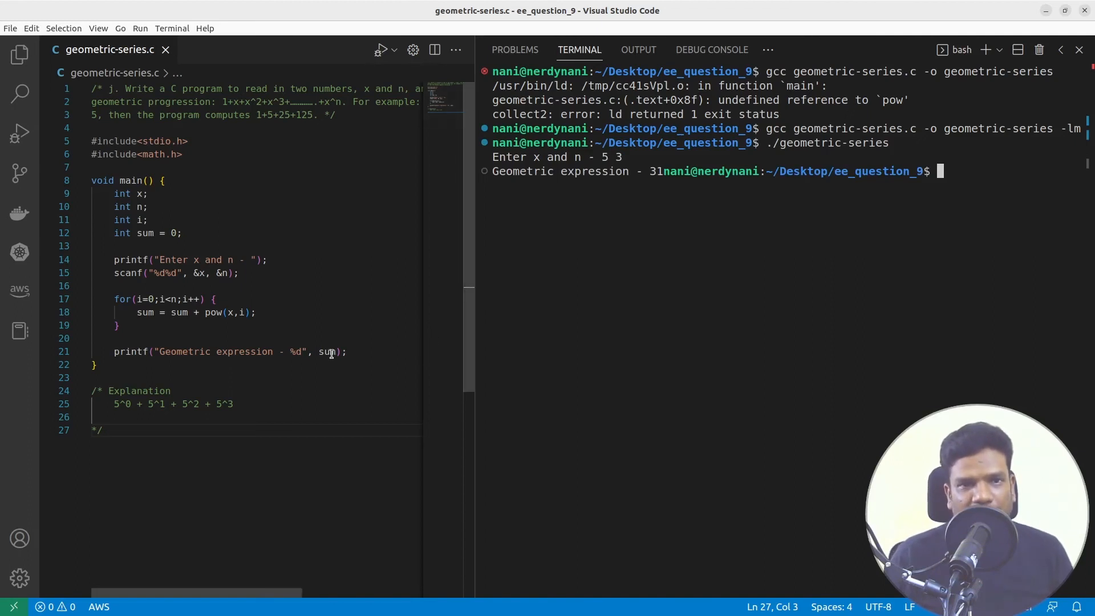
pyautogui.write('\\n')
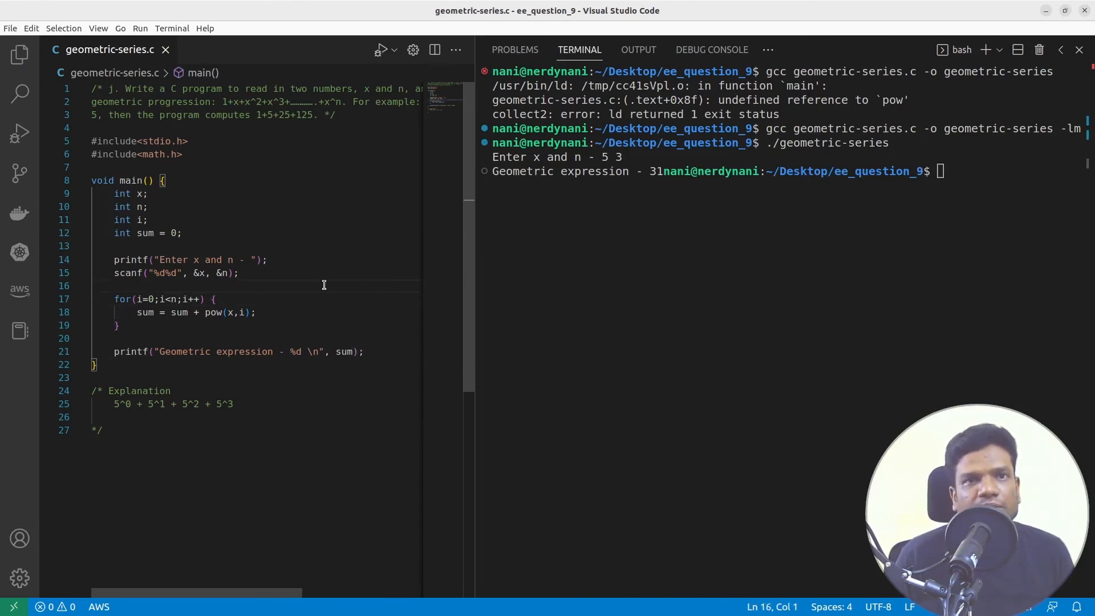
pyautogui.moveTo(266, 116)
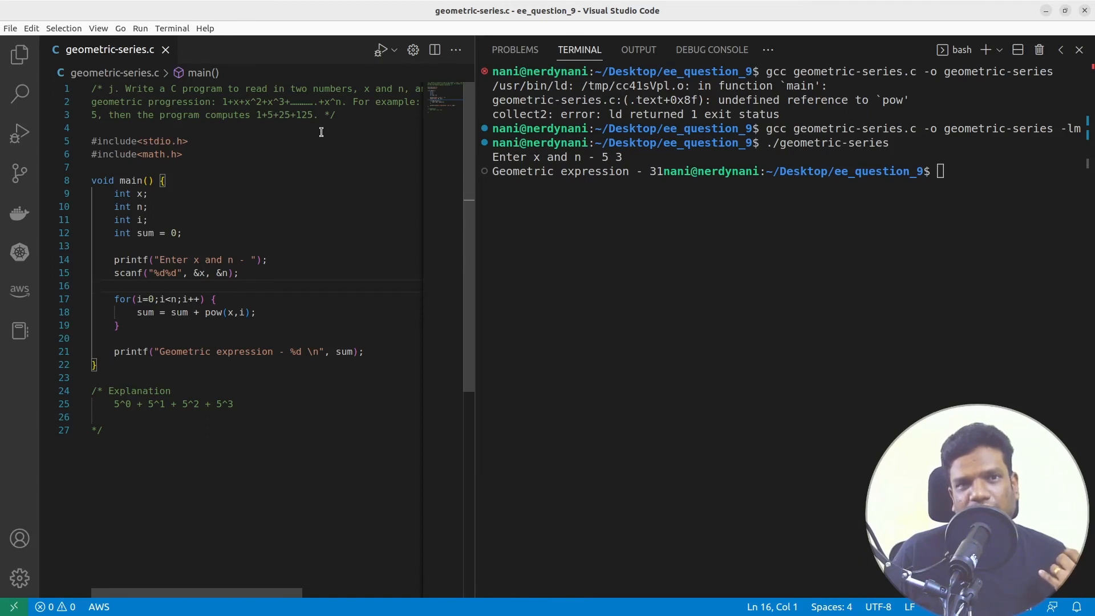
pyautogui.moveTo(310, 116)
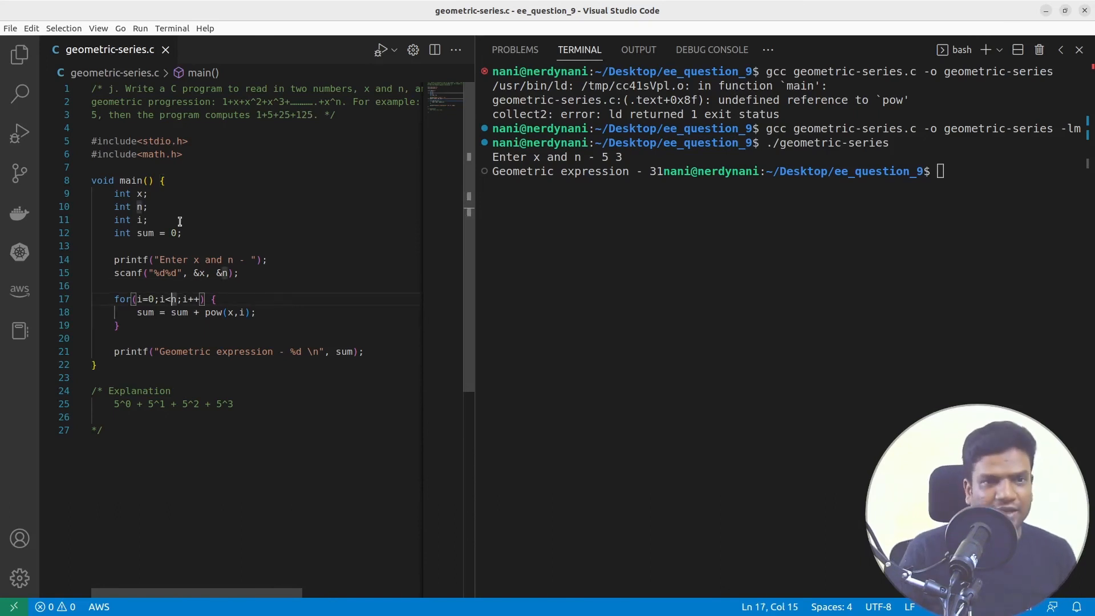
# Change the loop to i<=n, recompile with -lm, and rerun with 5 3 to get 156.
pyautogui.write('=')
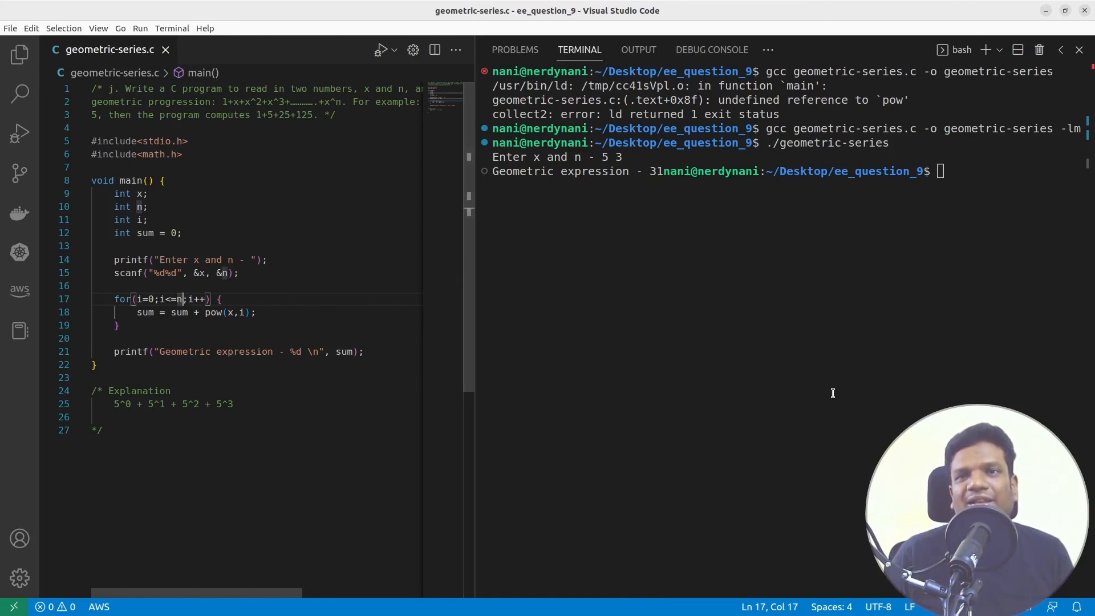
pyautogui.write('gcc geometric-series.c -o geometric-series -lm')
pyautogui.write('./geometric-series')
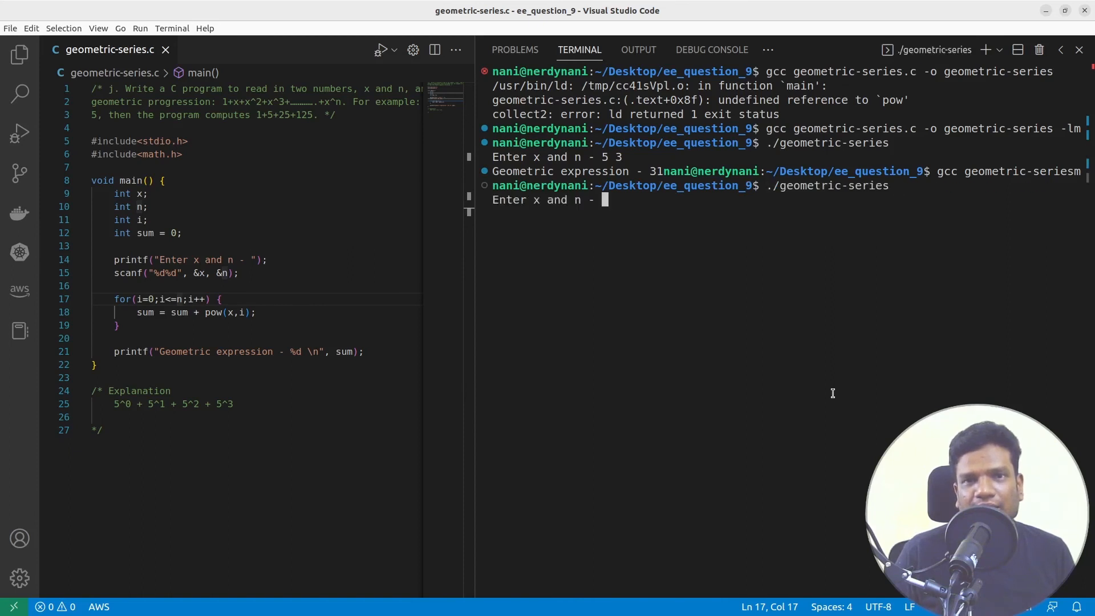
pyautogui.write('5 3')
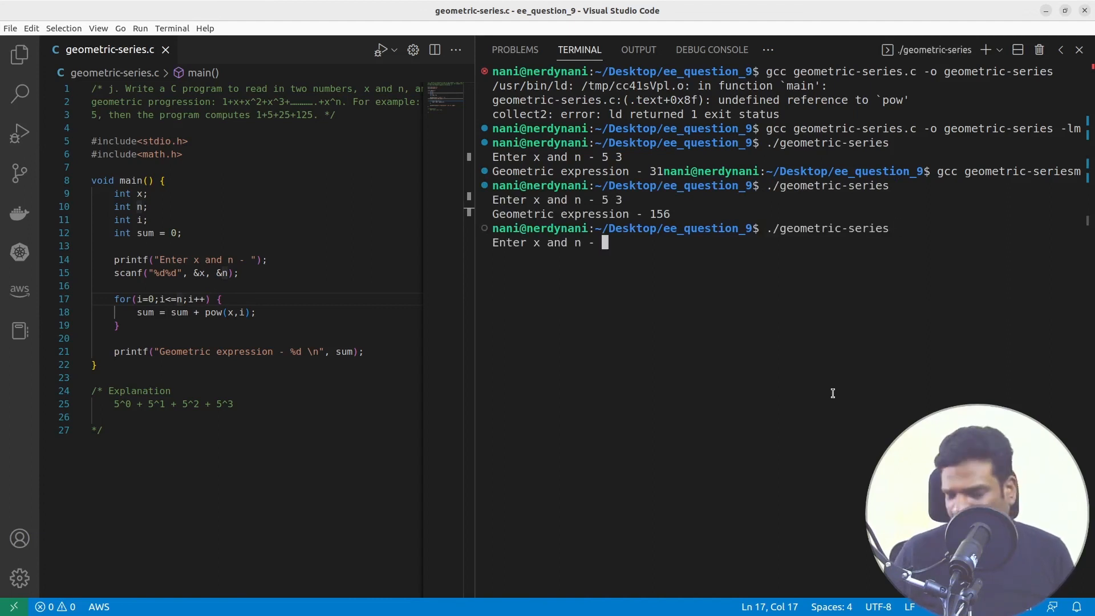
# Run the program for 5 4, 5 5 and 8 2, printing 781, 3906 and 73.
pyautogui.write('5 4')
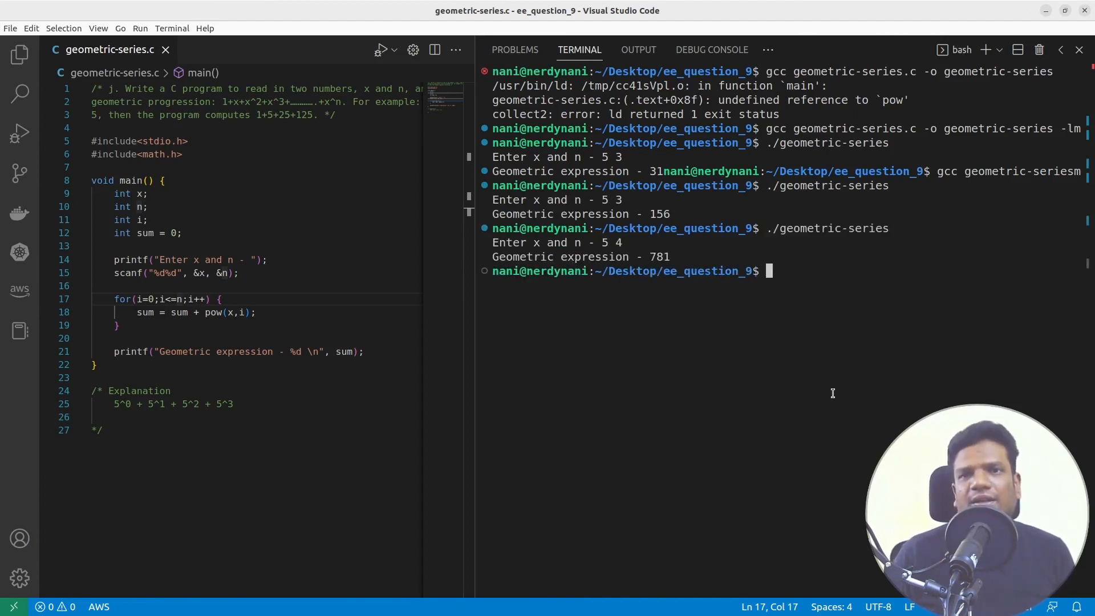
pyautogui.write('5 5')
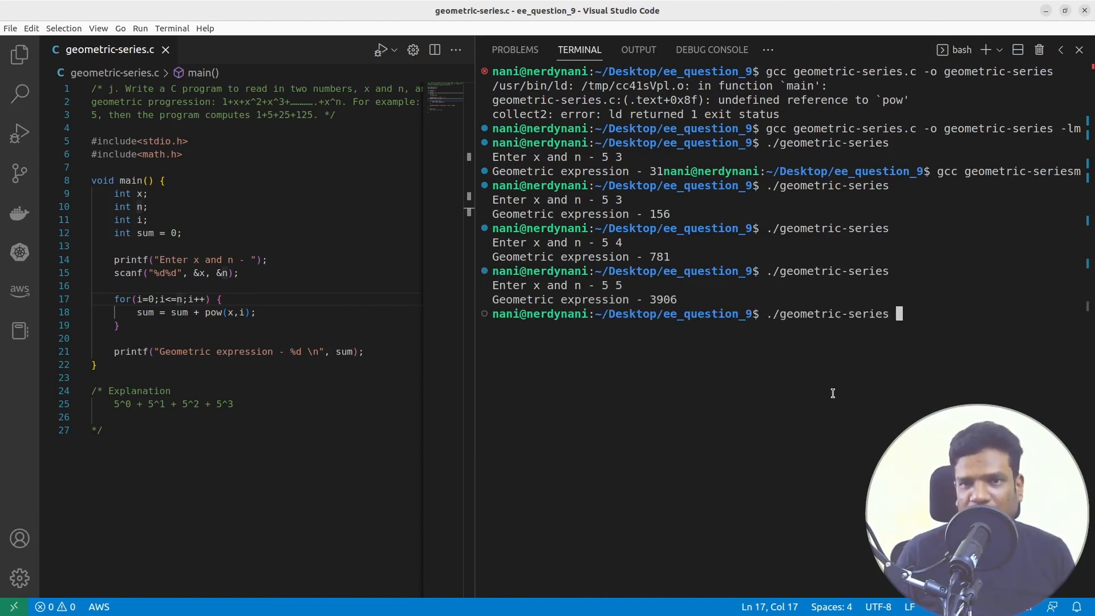
pyautogui.write('8')
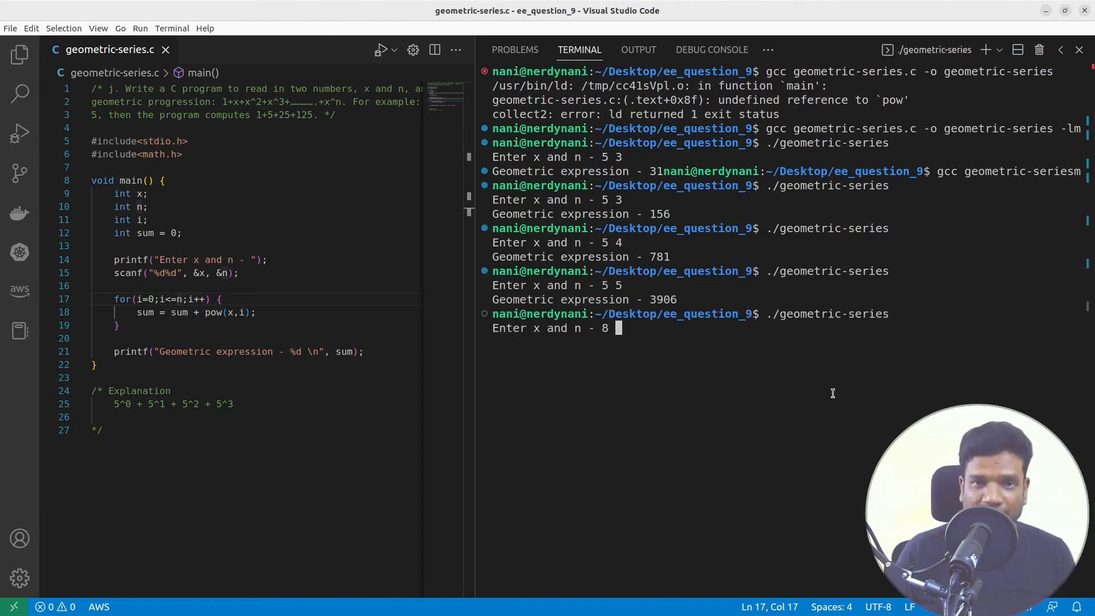
pyautogui.write('2')
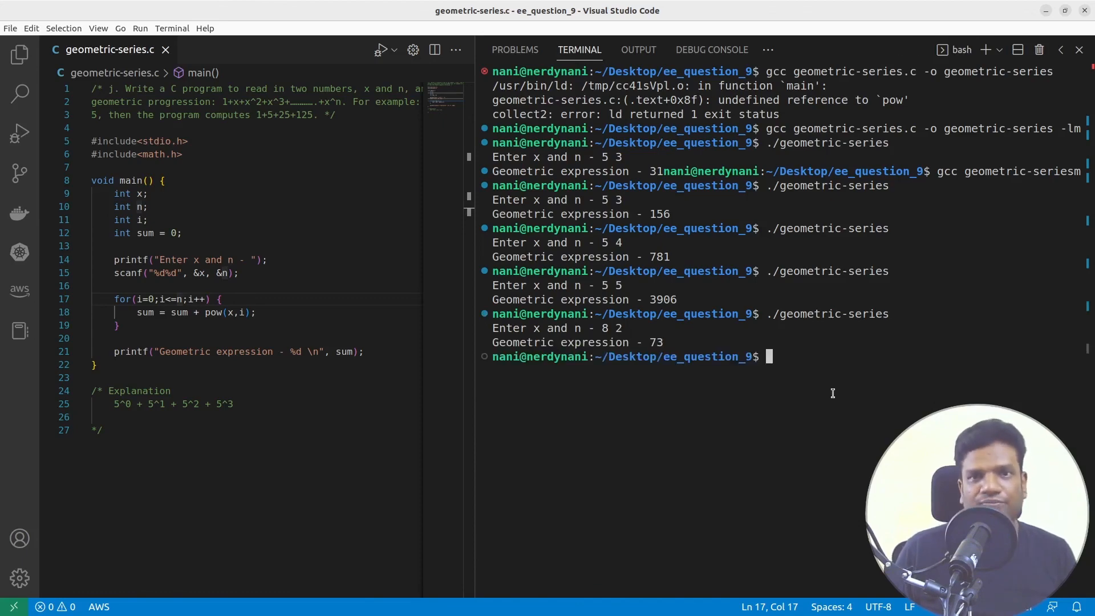